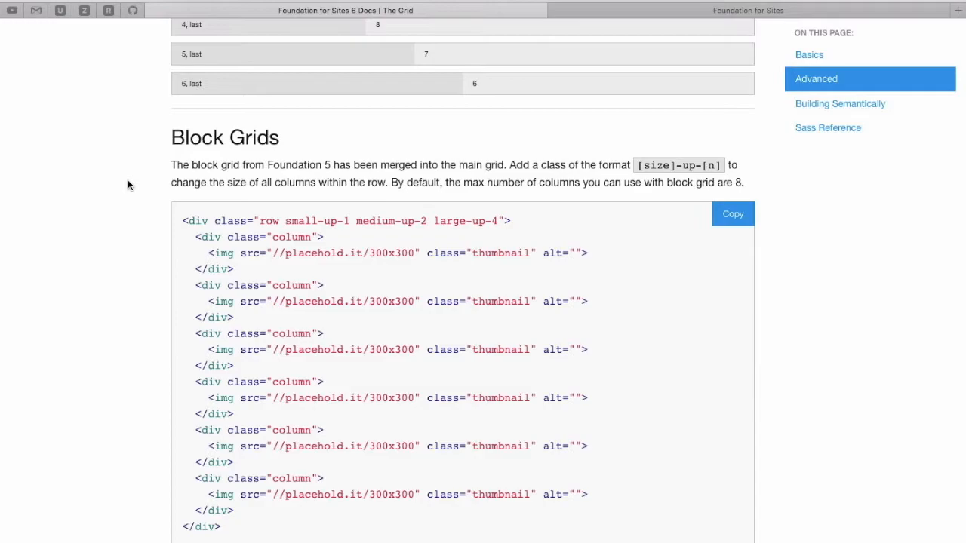
- Read the Foundation docs and highlight the sentence about the eight-column maximum
scroll(down, 3)
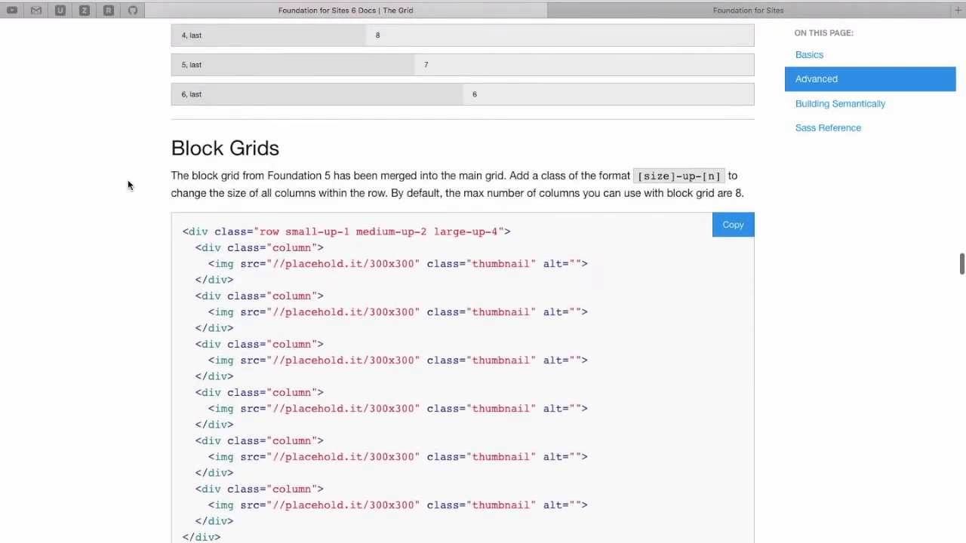
scroll(down, 3)
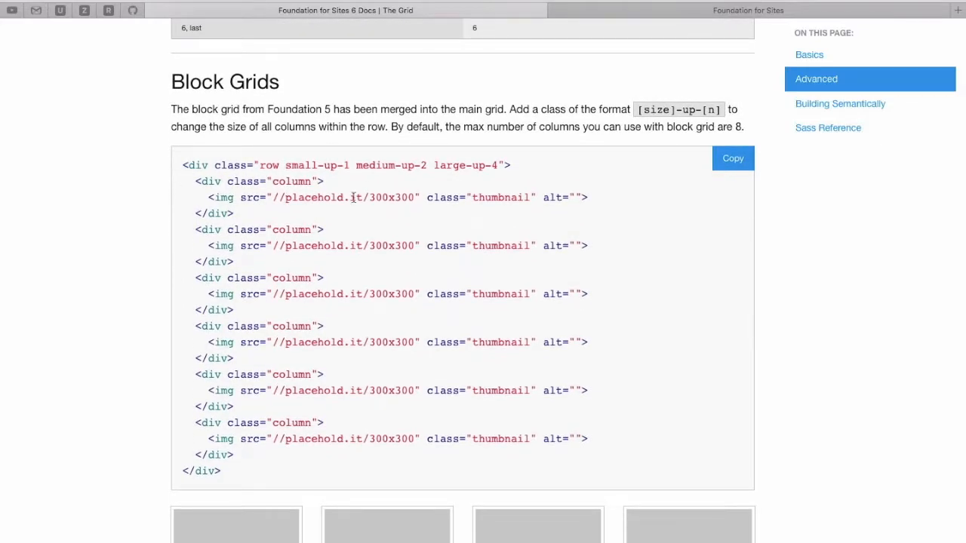
mouse_move(451, 139)
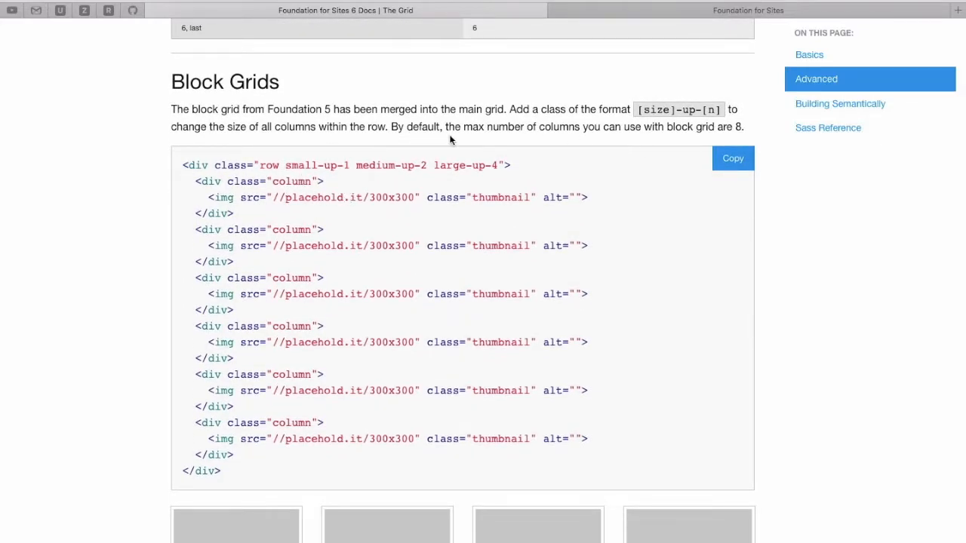
drag(447, 126, 600, 126)
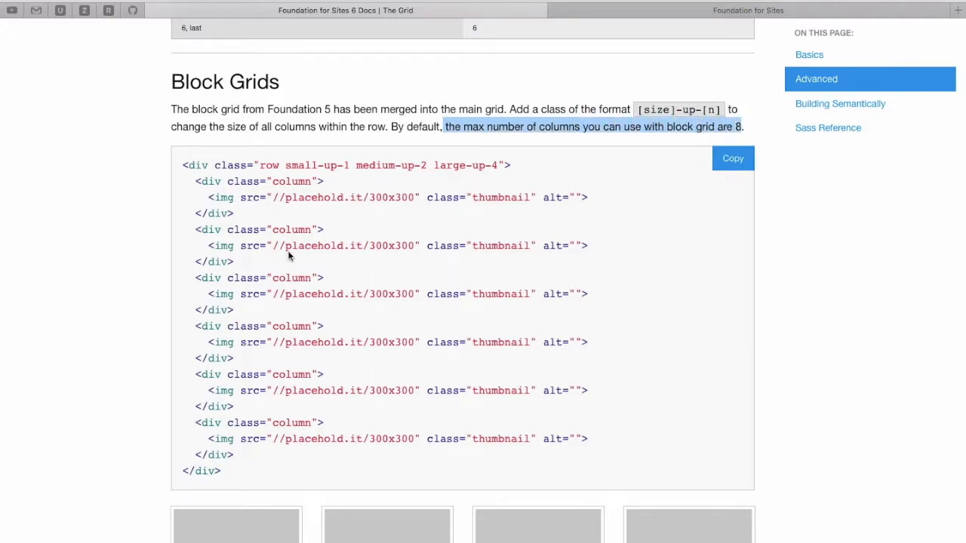
scroll(down, 3)
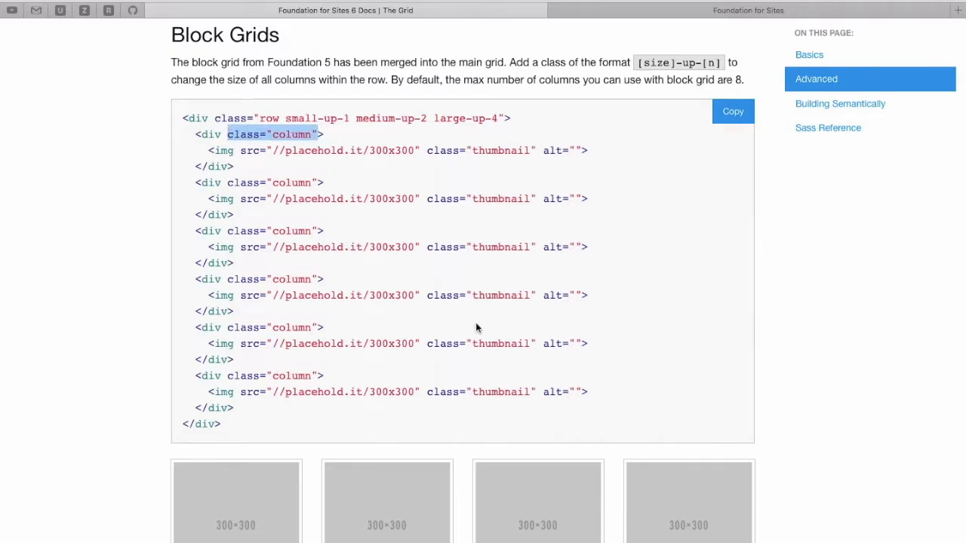
scroll(down, 3)
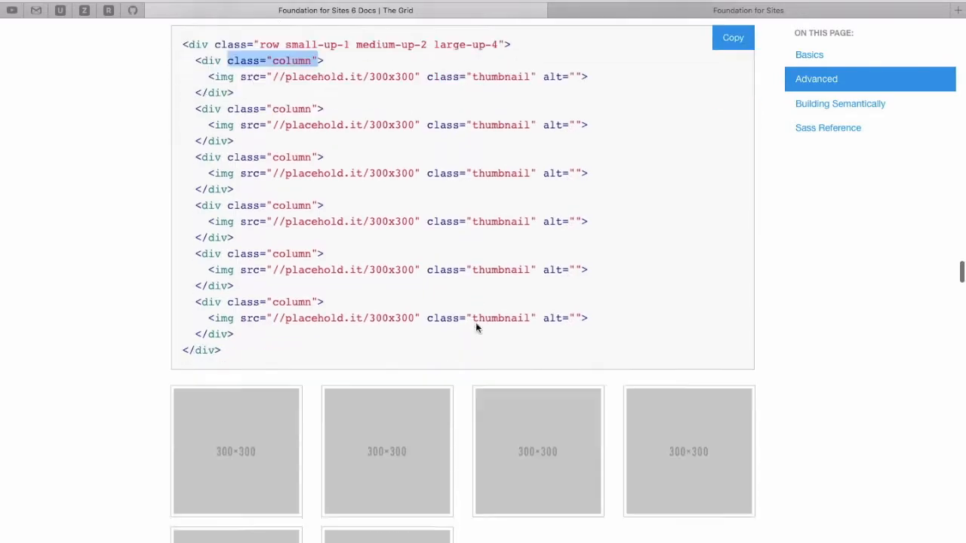
scroll(down, 3)
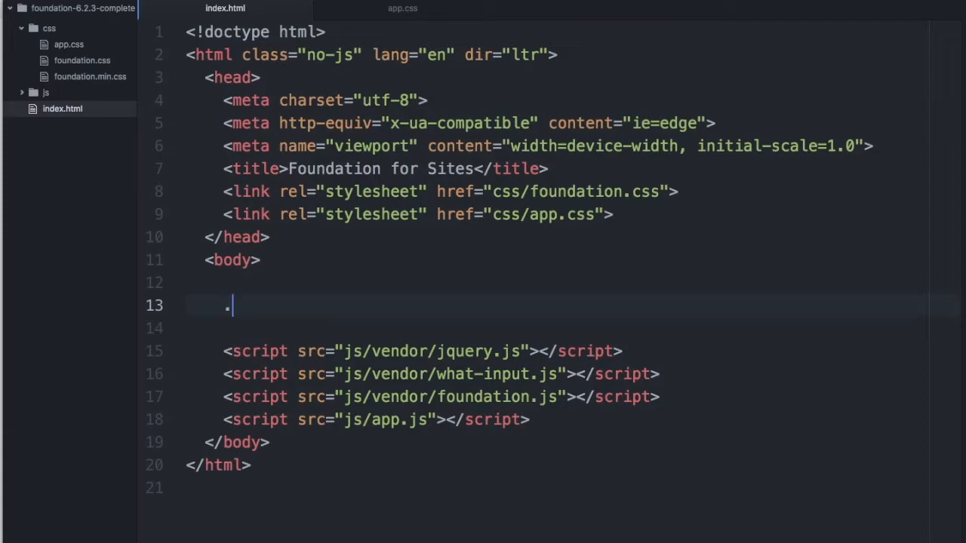
- Add an empty block div to index.html's body, save, and switch to app.css
text(<div class="block"></div>)
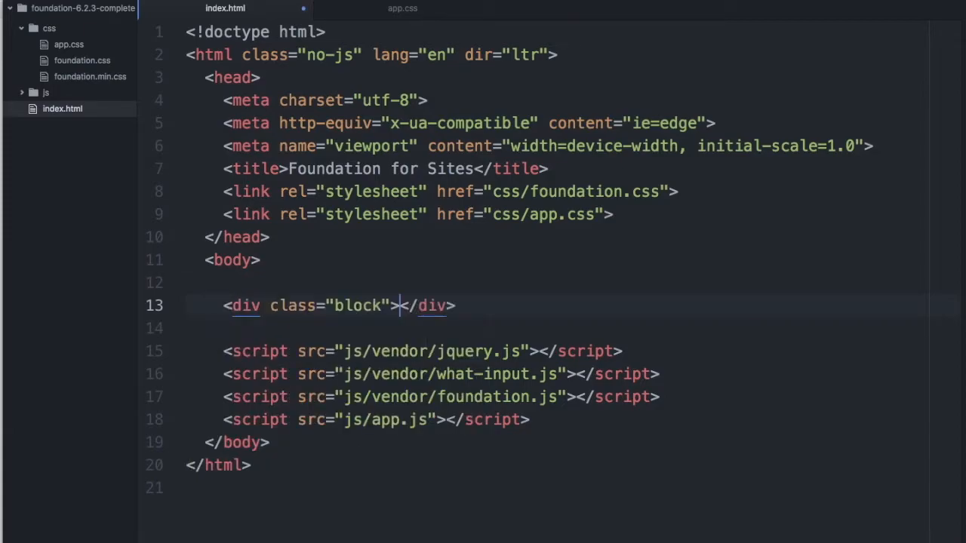
key(enter)
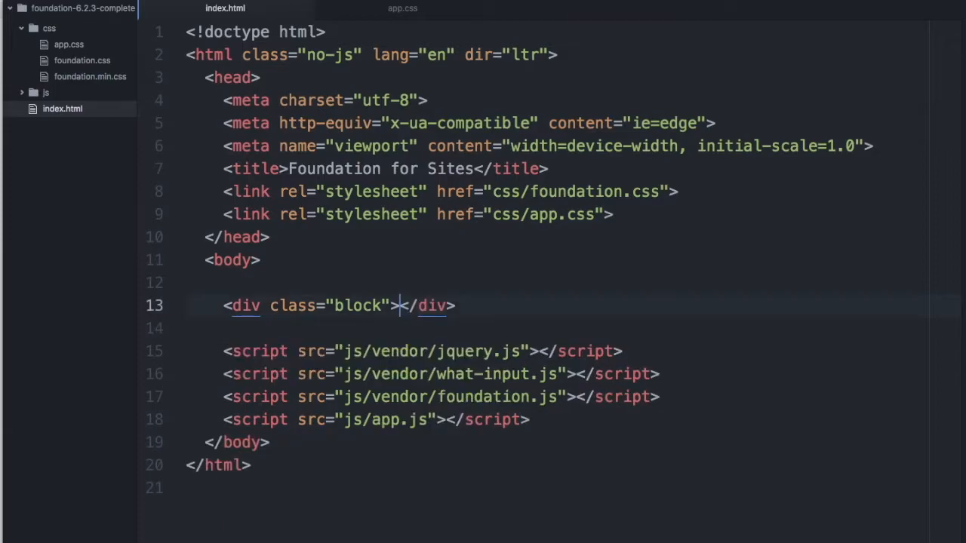
click(402, 8)
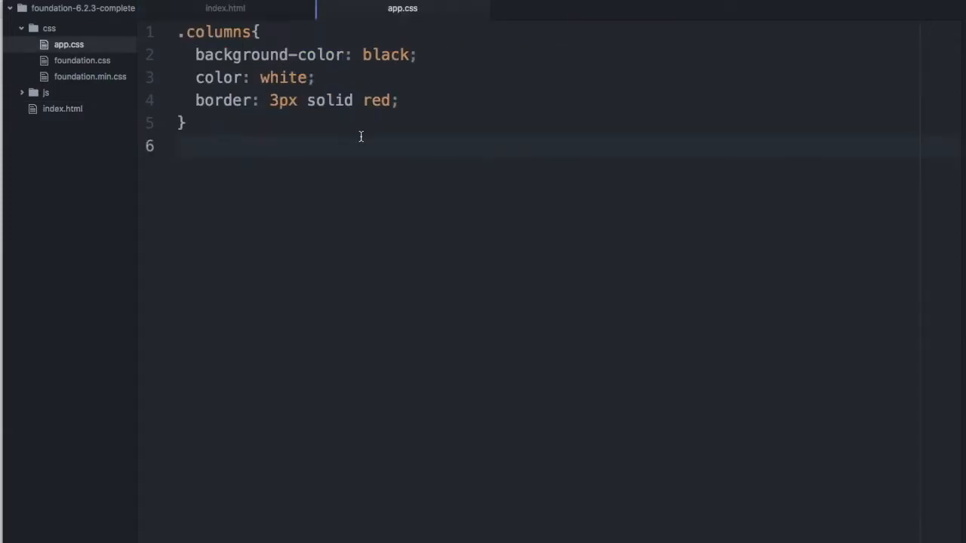
- Write a .block rule with 200px height and width, blue background, margin 10px auto
text(.block{)
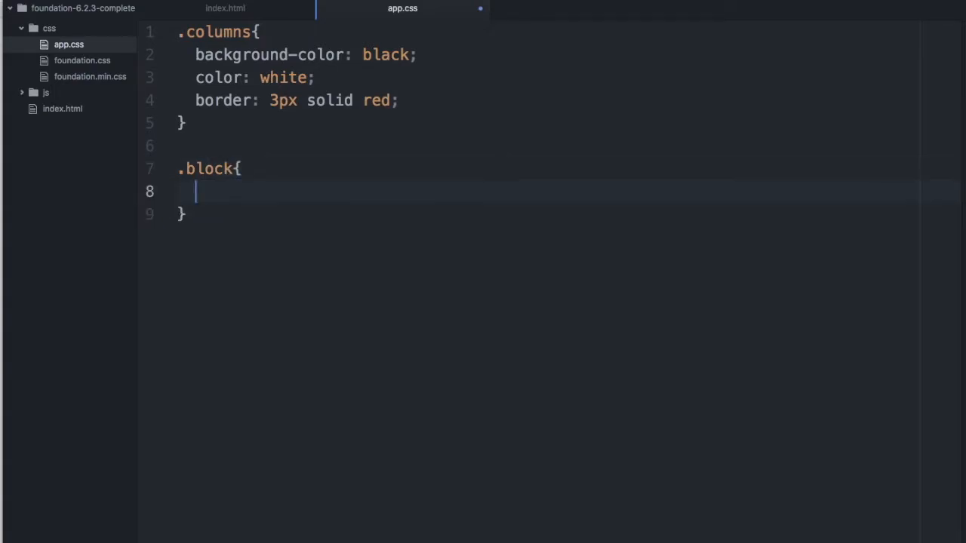
text(height: 200px;)
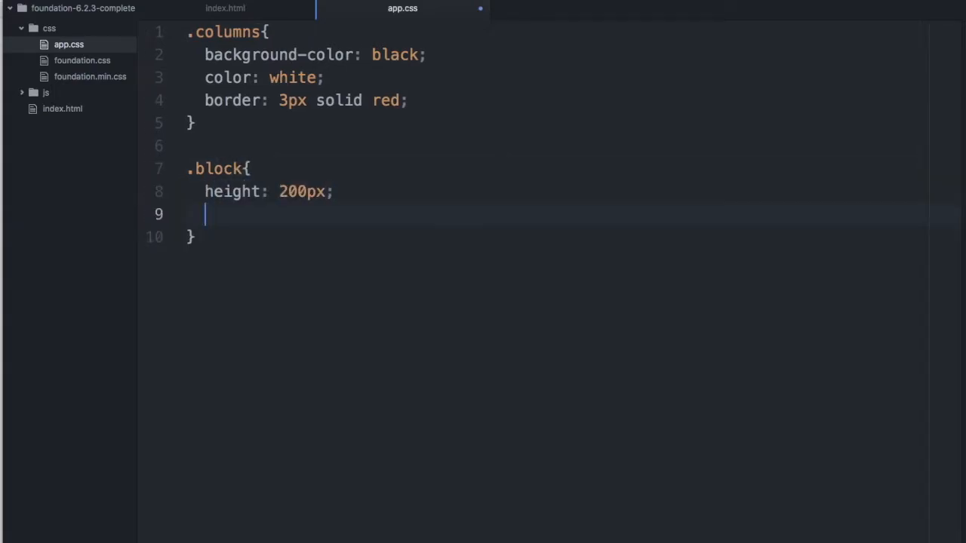
text(w200)
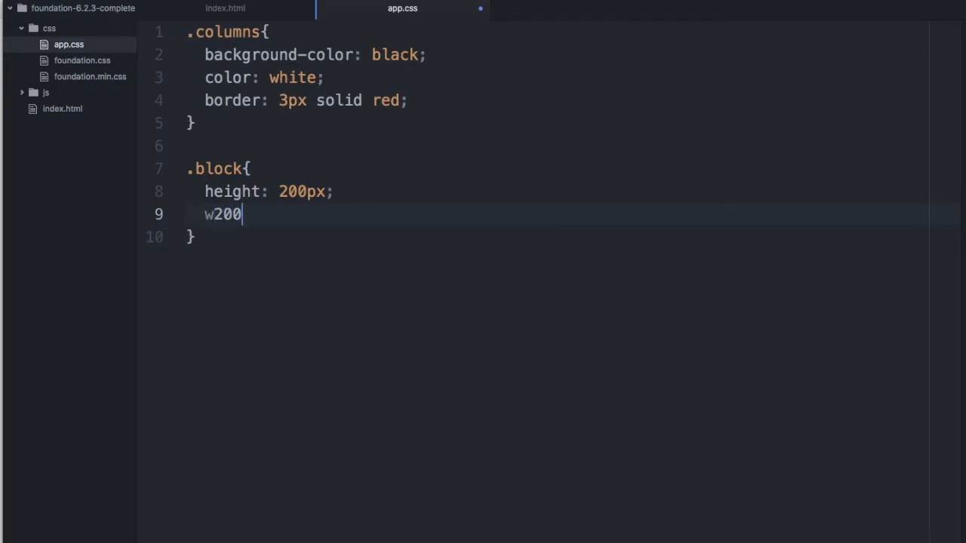
text(idth: 200px;)
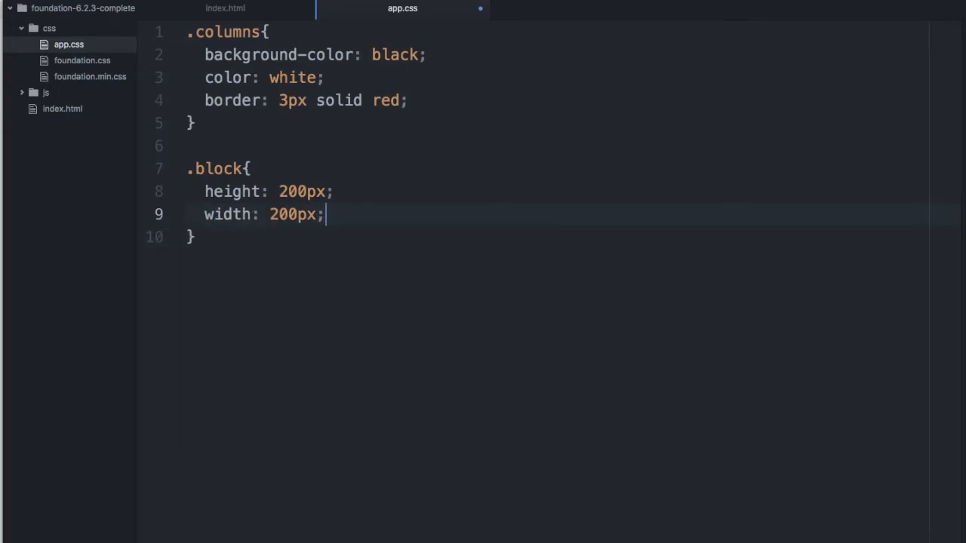
text(background-color: blue;)
text(margin: 10p)
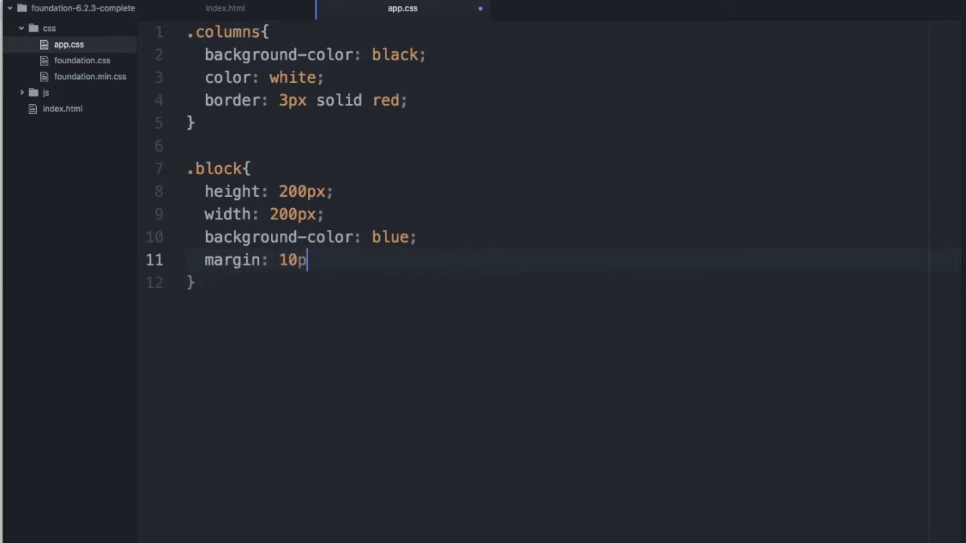
text(x auto;)
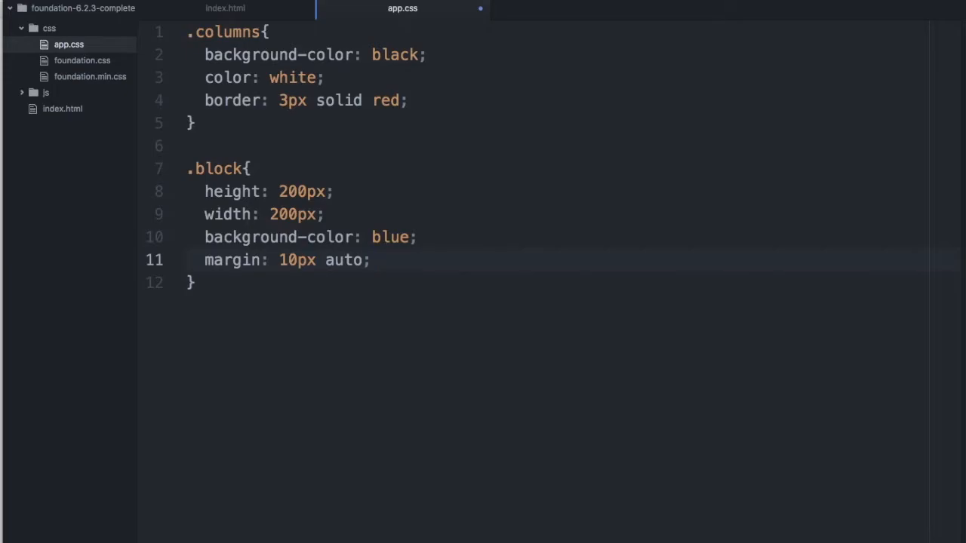
key(cmd+tab)
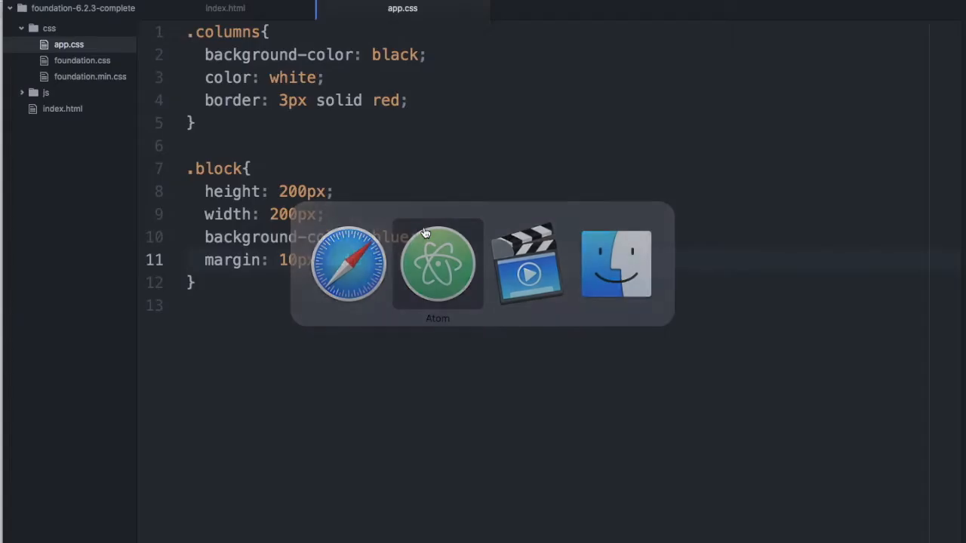
- Preview the stacked blue blocks in Safari and review the docs' block grid example markup
click(225, 8)
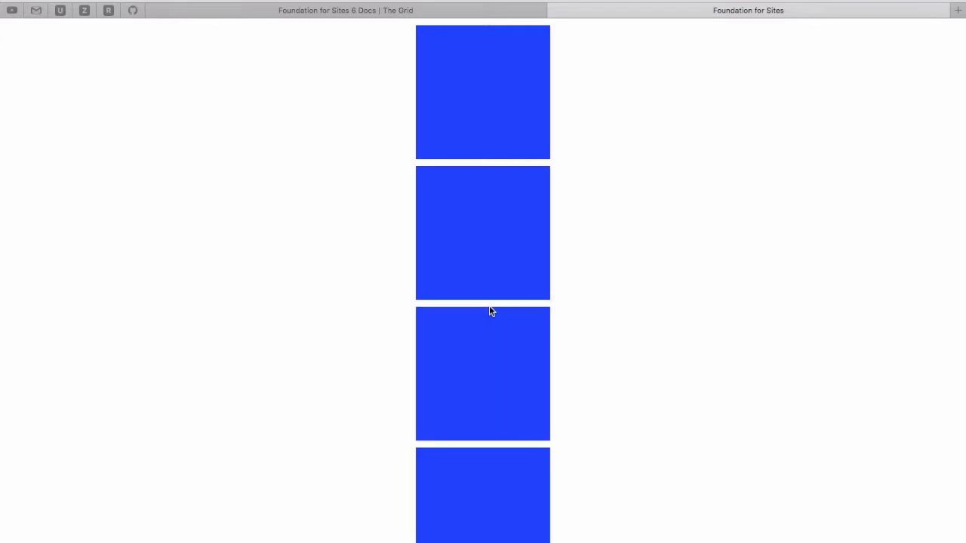
mouse_move(574, 279)
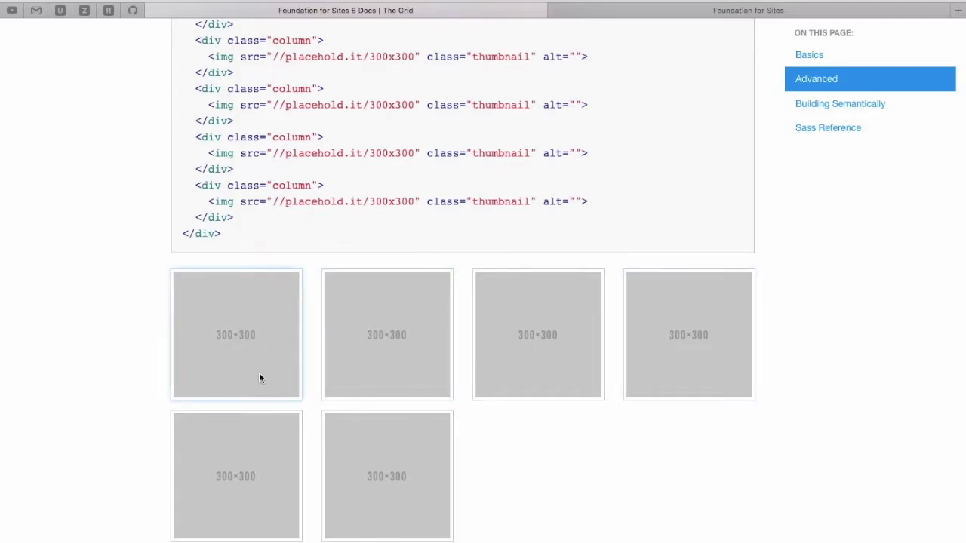
scroll(up, 3)
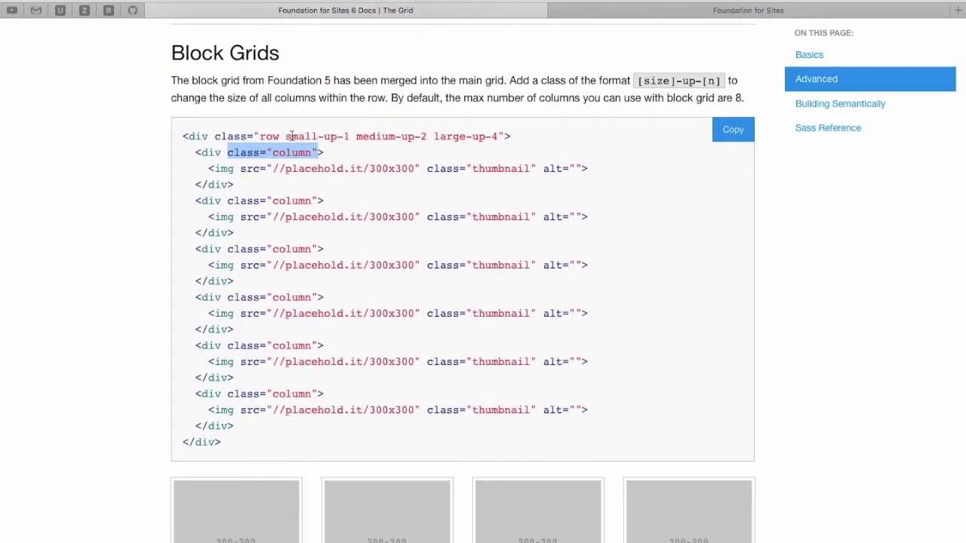
double_click(316, 136)
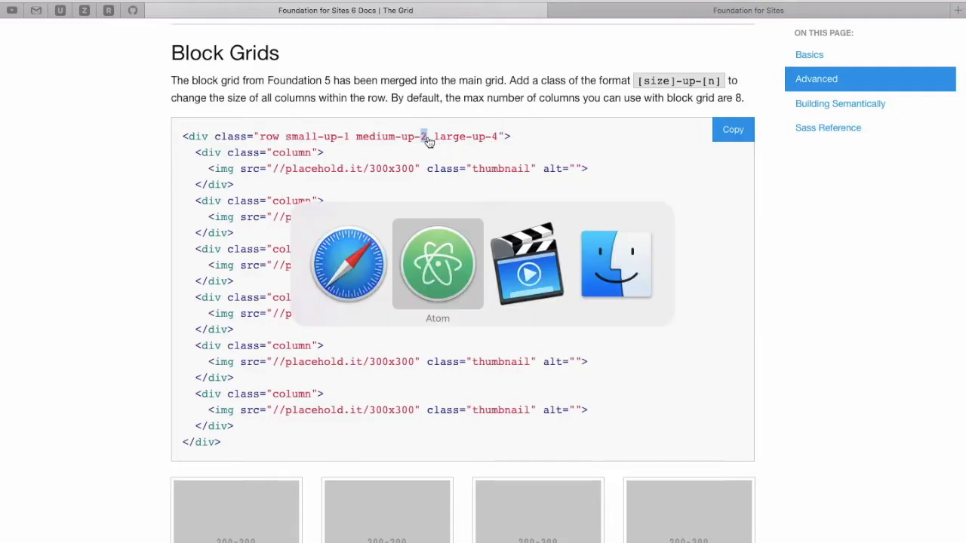
click(438, 264)
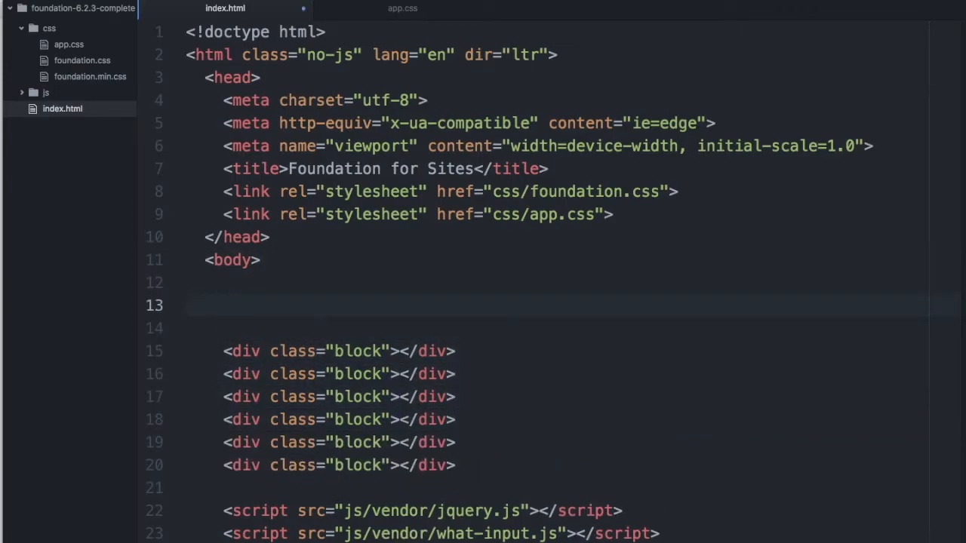
- Nest a block div inside a column div within a row div using Emmet expansion
text(.)
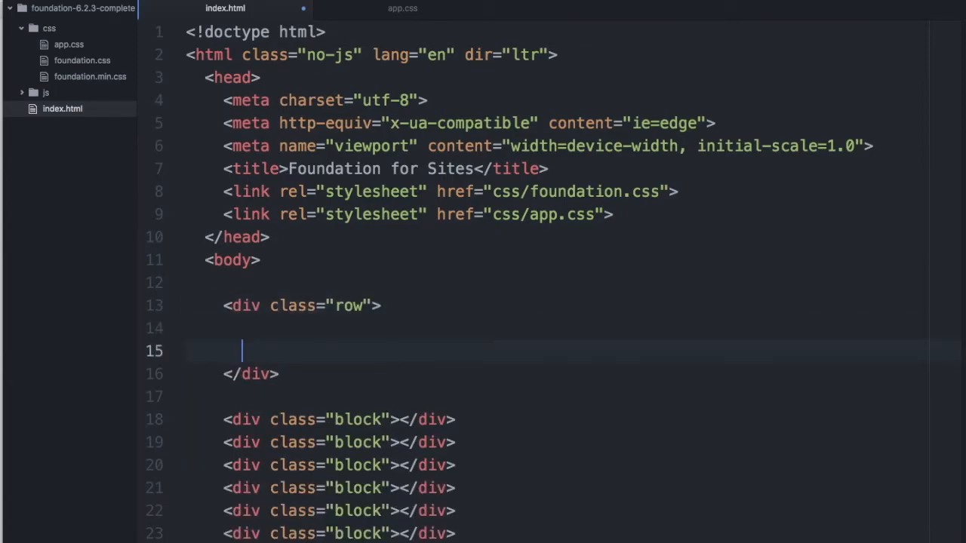
scroll(down, 3)
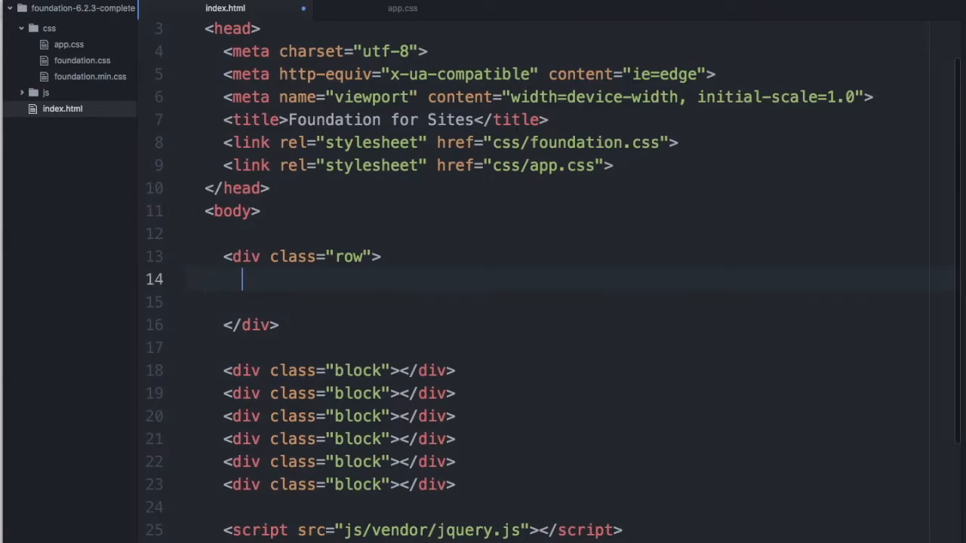
text(div.co)
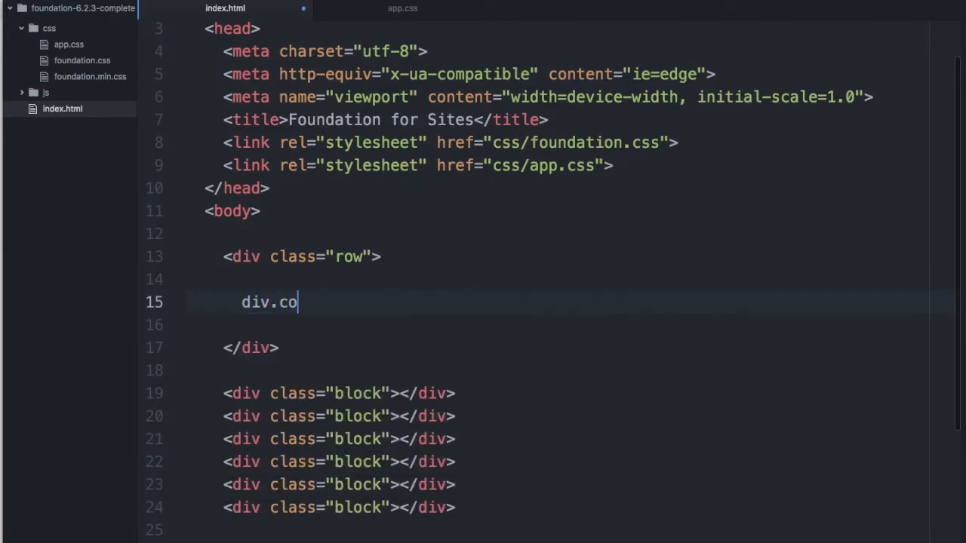
key(Tab)
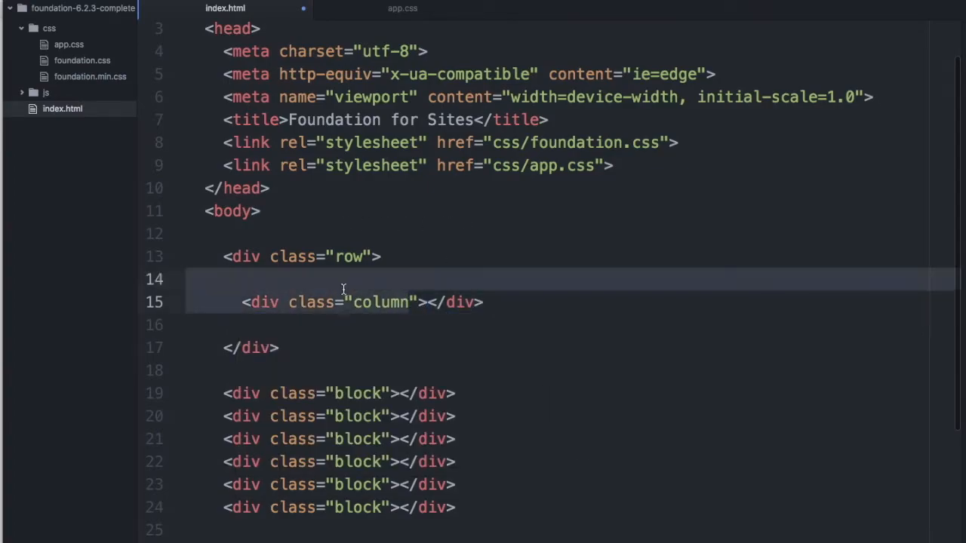
double_click(381, 302)
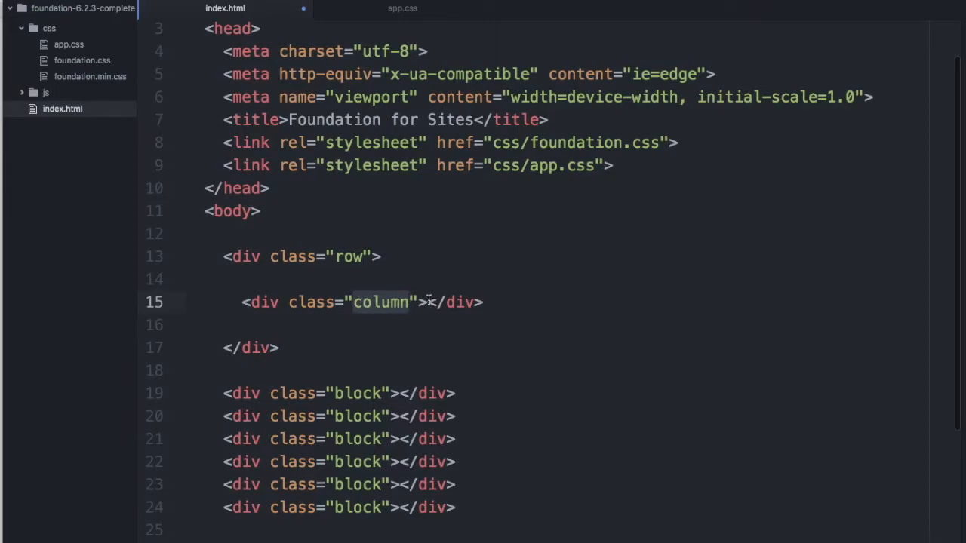
key(enter)
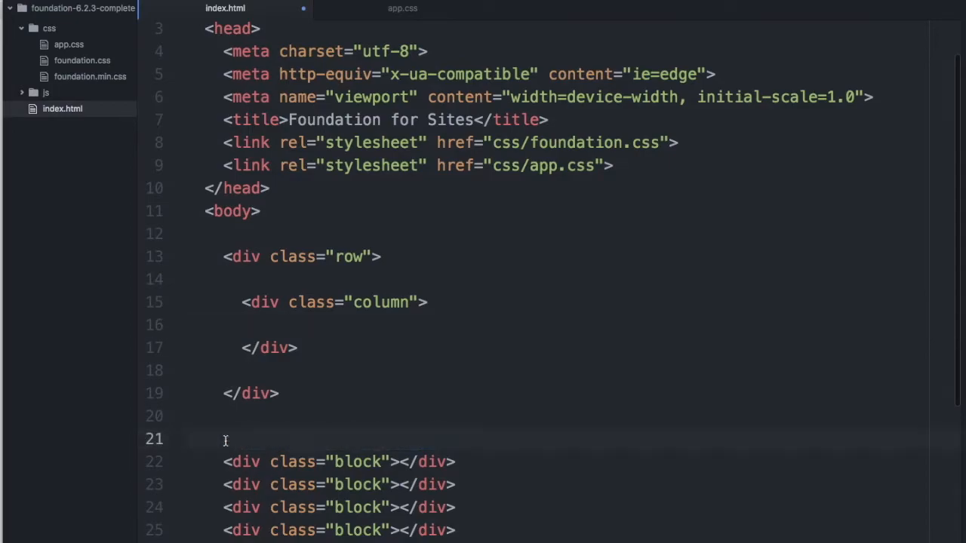
click(280, 324)
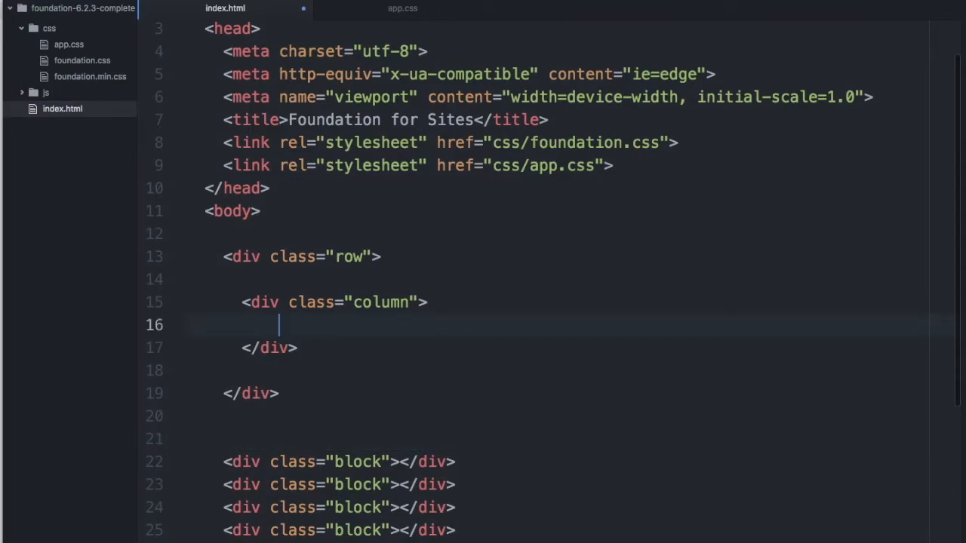
text(<div class="block"></div>)
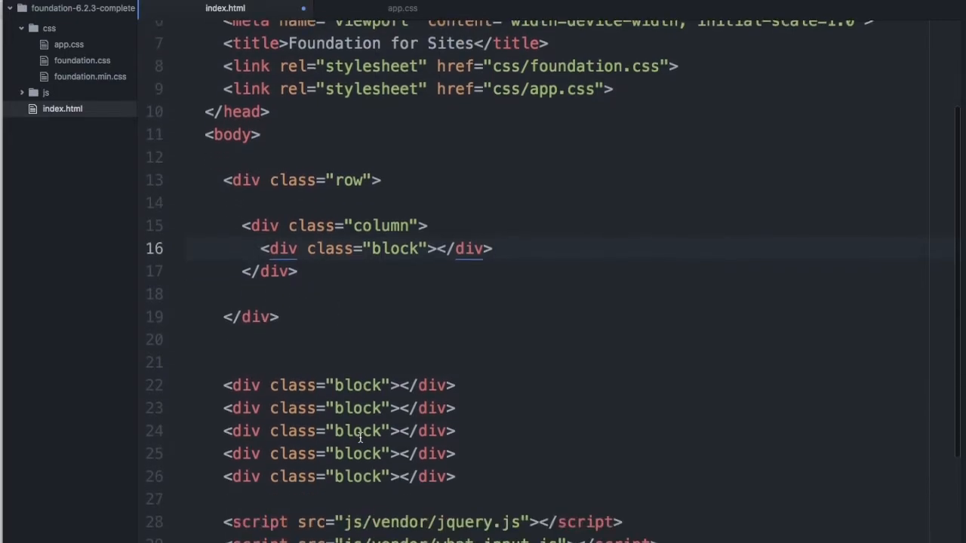
click(491, 248)
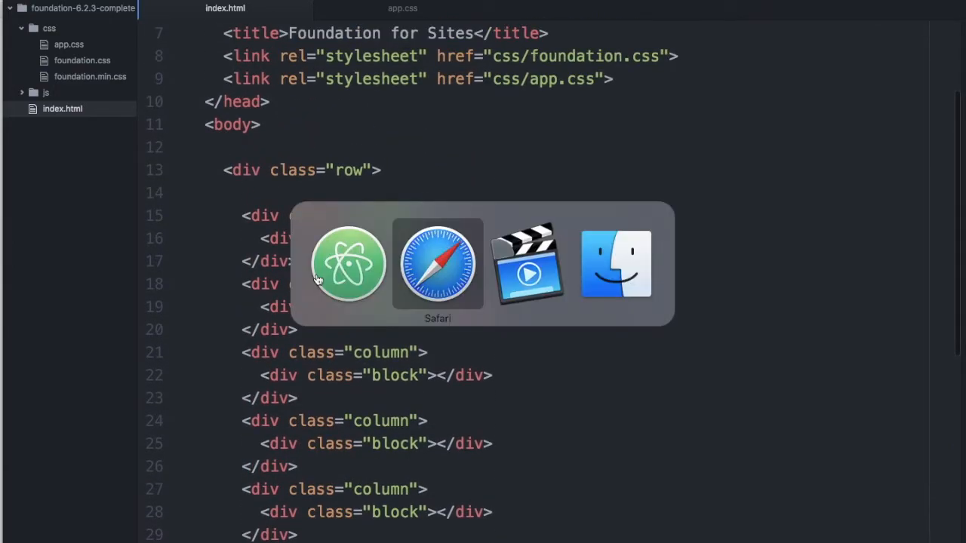
- View the stacked blocks in Safari and select the number in the docs' medium-up-2 example
click(438, 264)
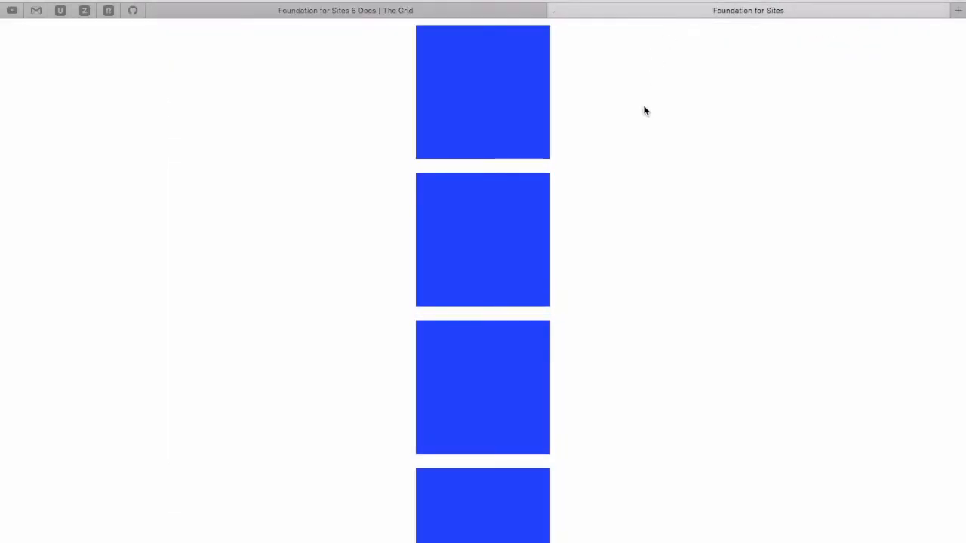
mouse_move(538, 185)
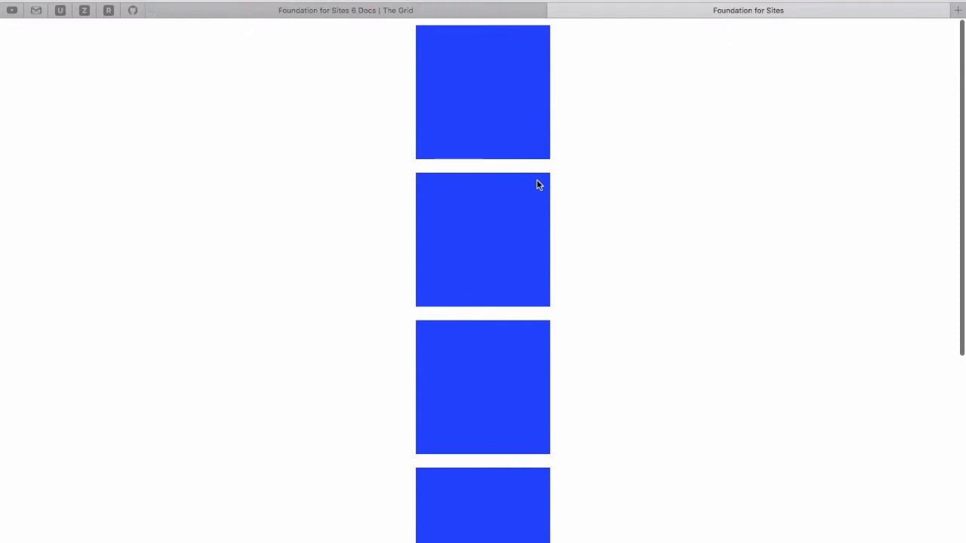
mouse_move(399, 45)
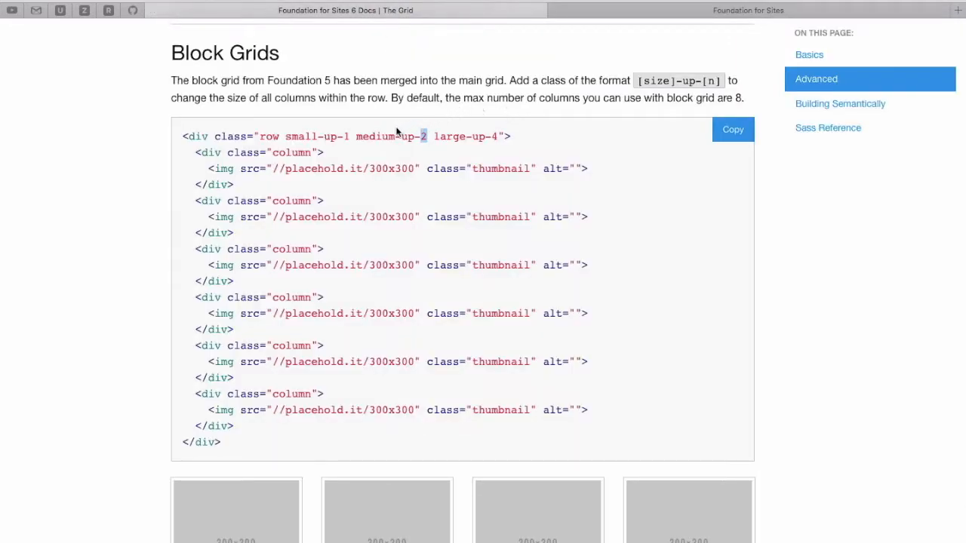
double_click(387, 137)
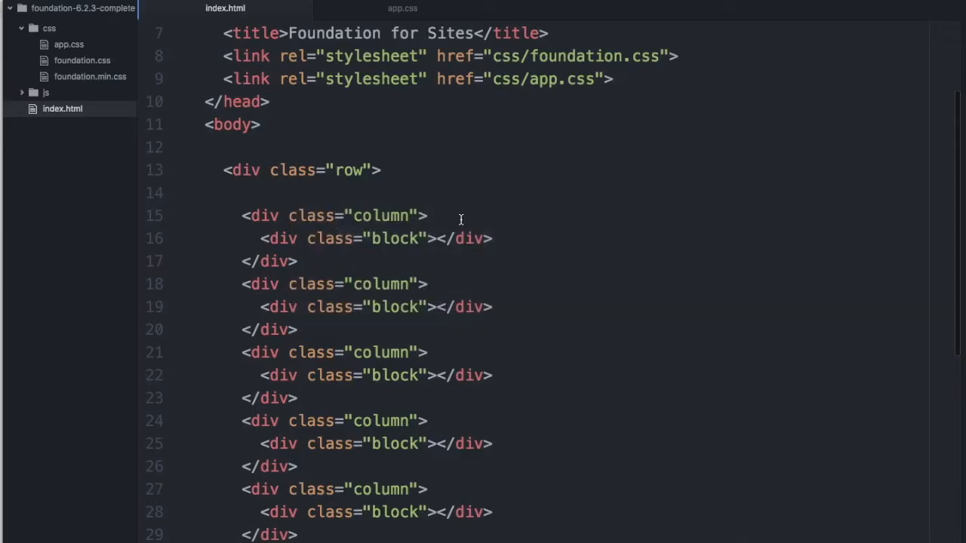
- Add small-up-1 medium-up-3 large-up-5 to the row div and switch to Safari
click(364, 170)
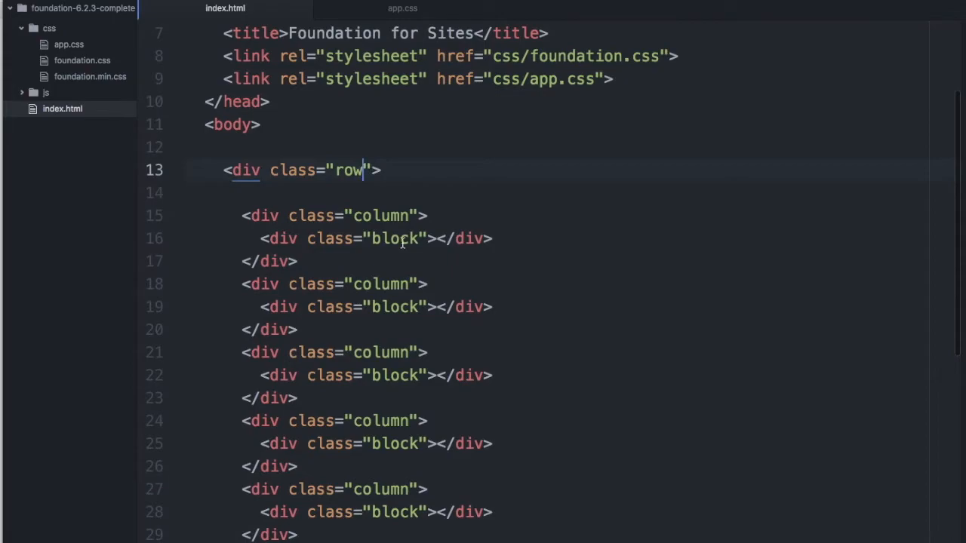
text(sma)
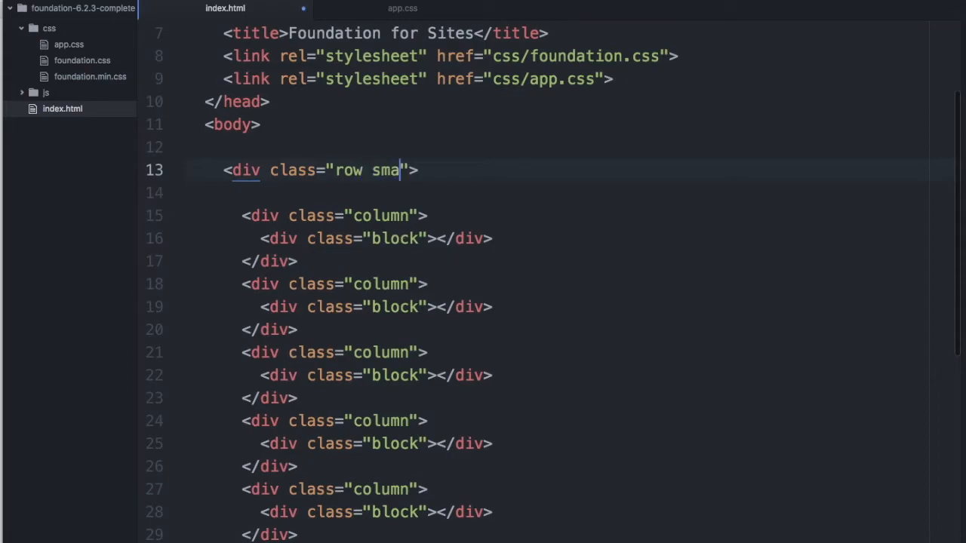
text(ll-1)
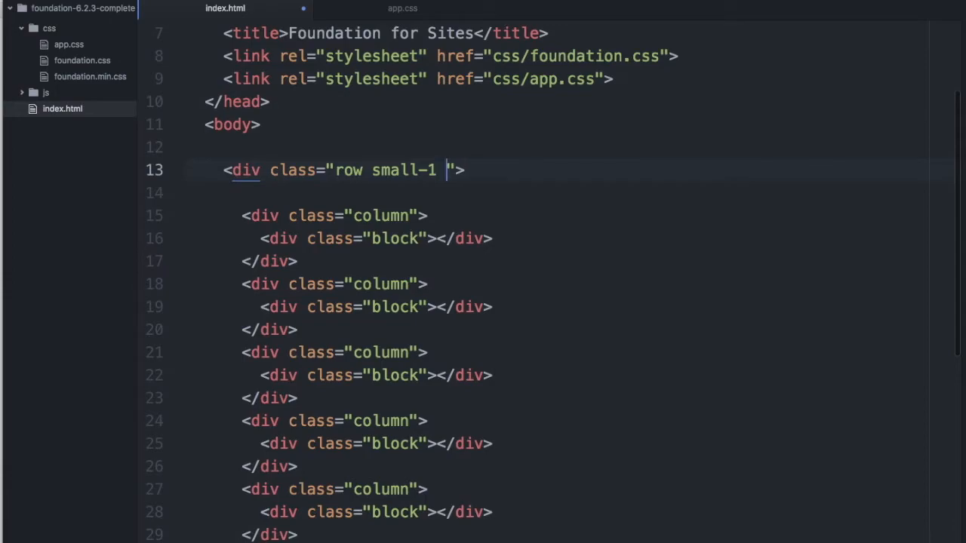
key(Backspace)
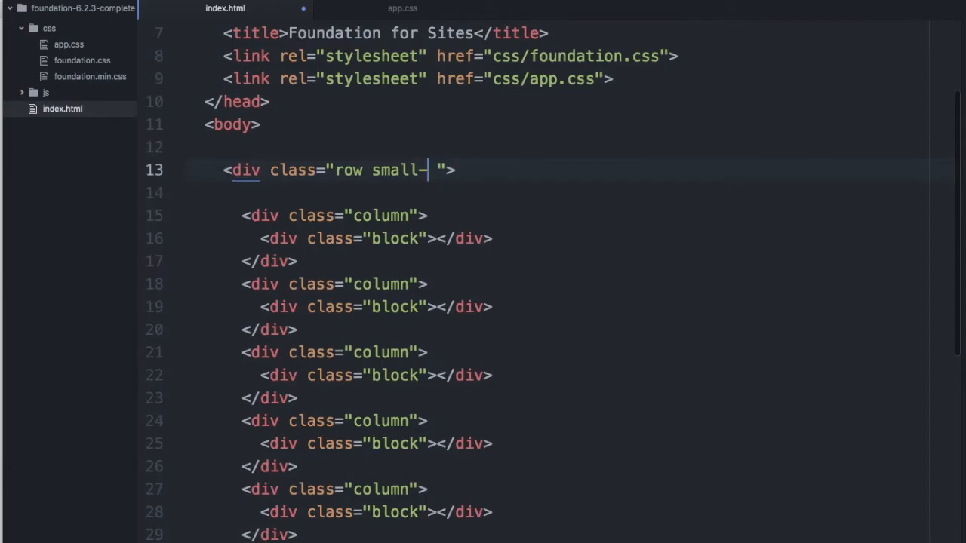
text(up)
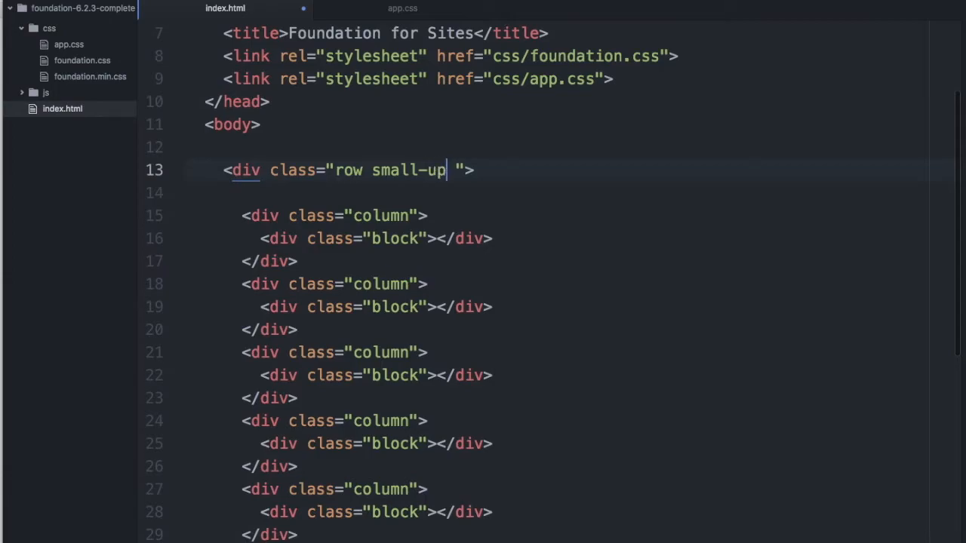
text(1)
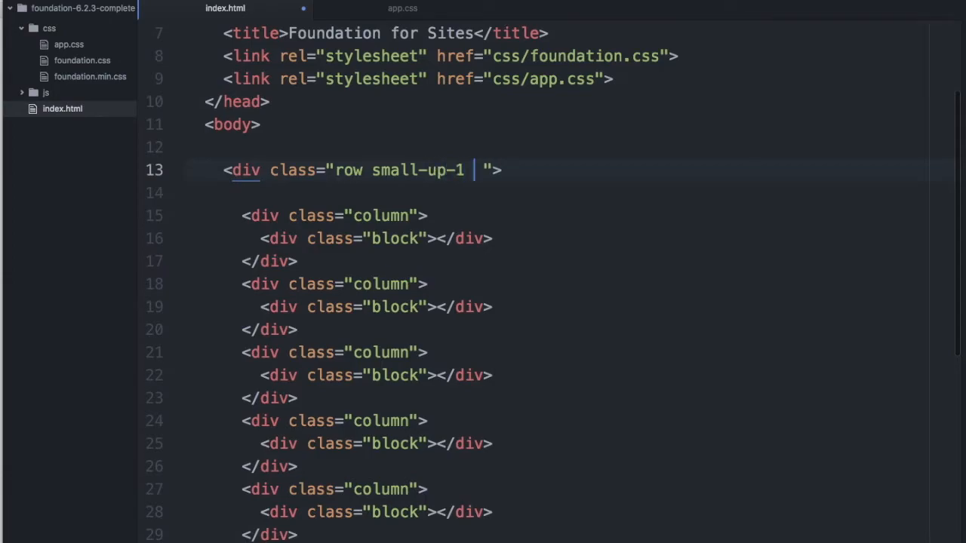
text(medium)
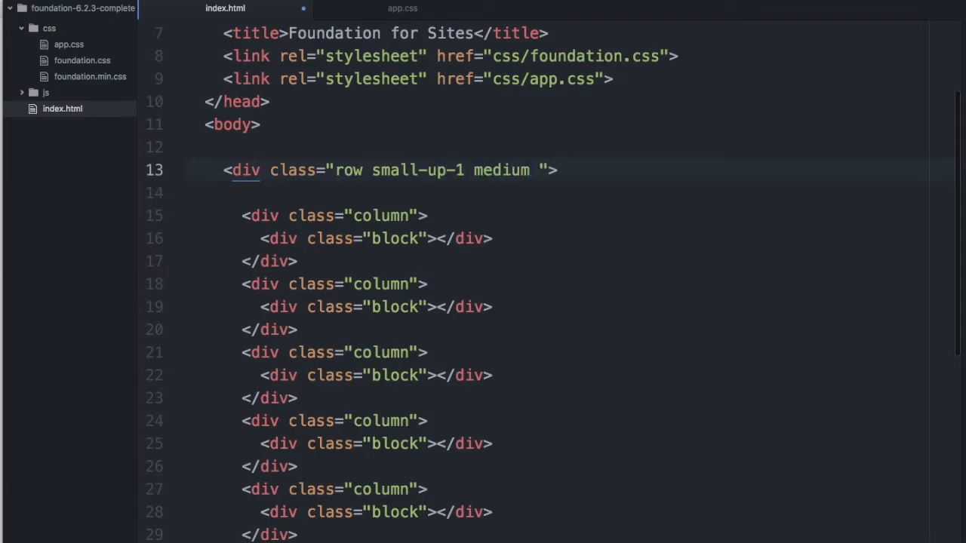
text(-)
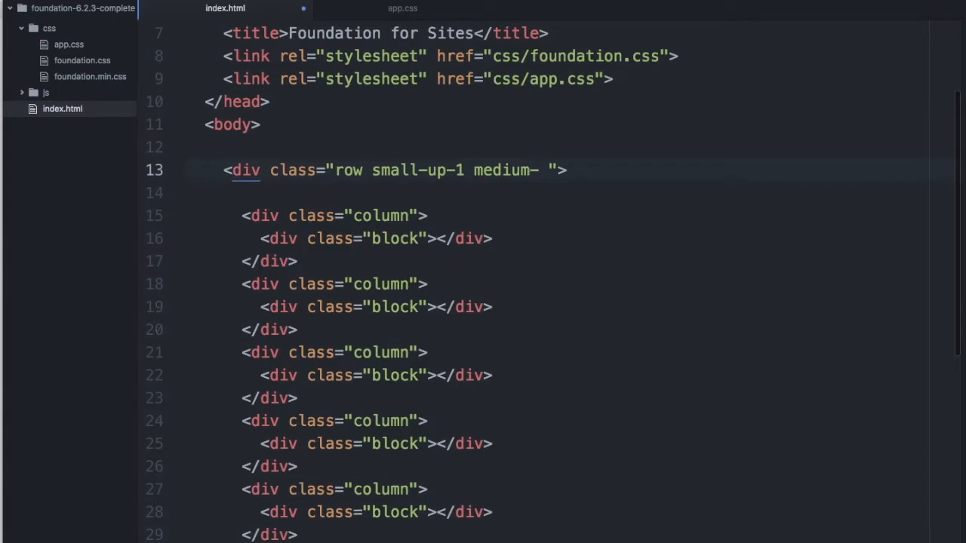
text(up-3)
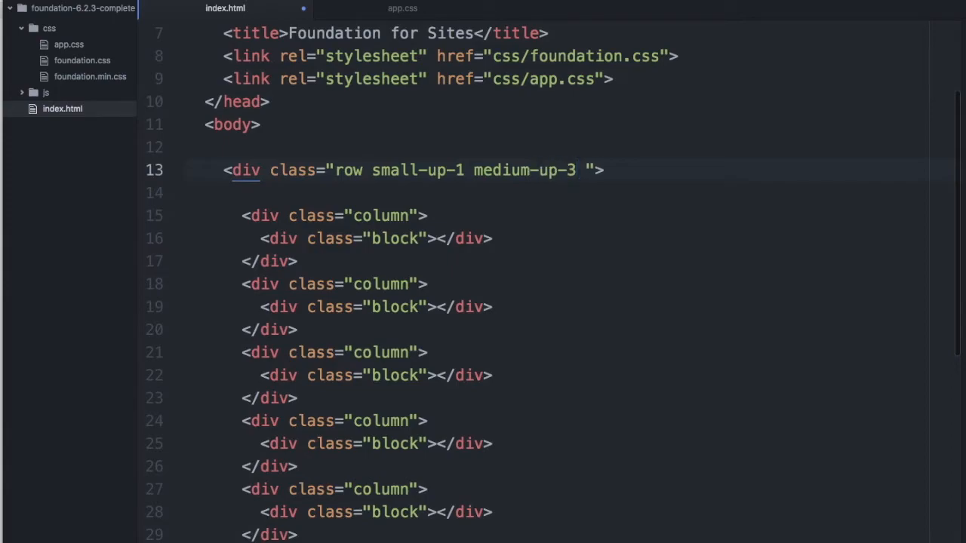
text(large)
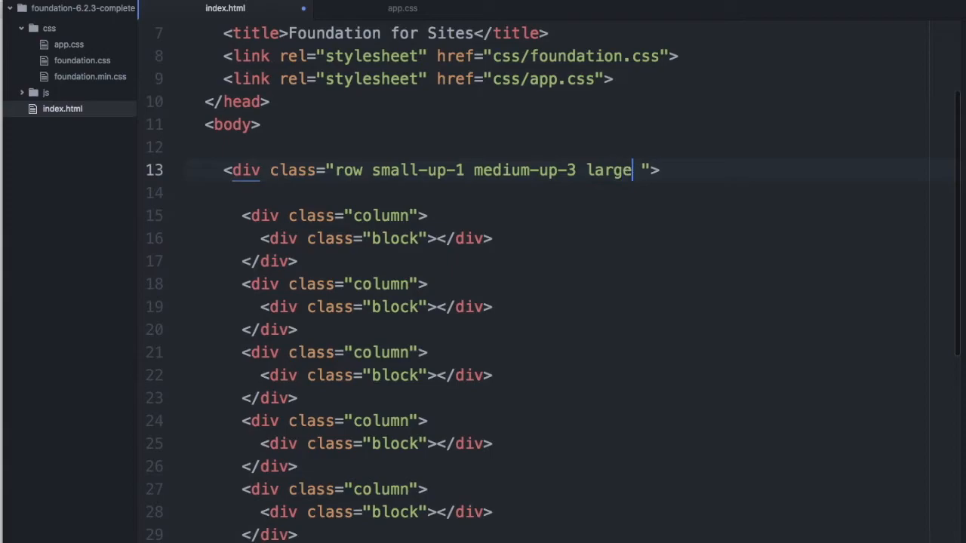
text(-up)
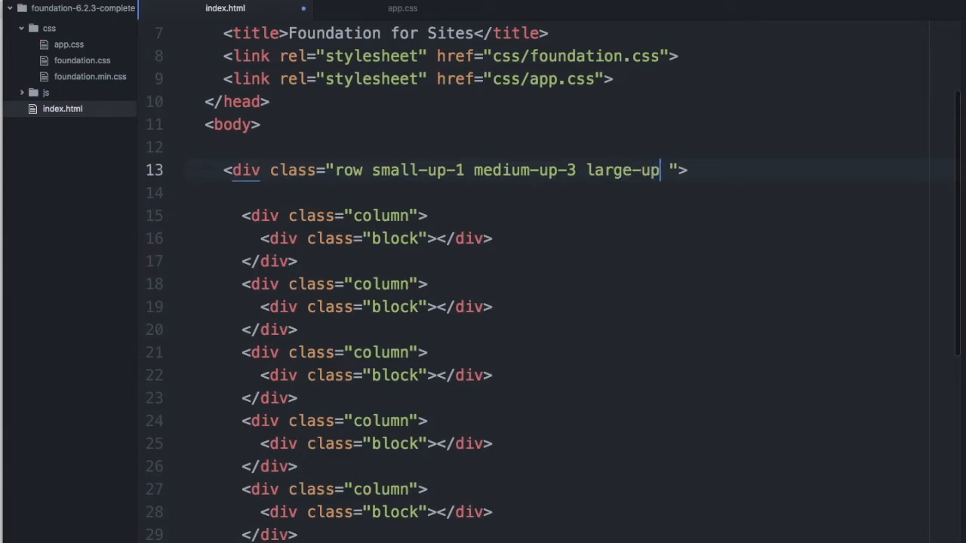
text(5)
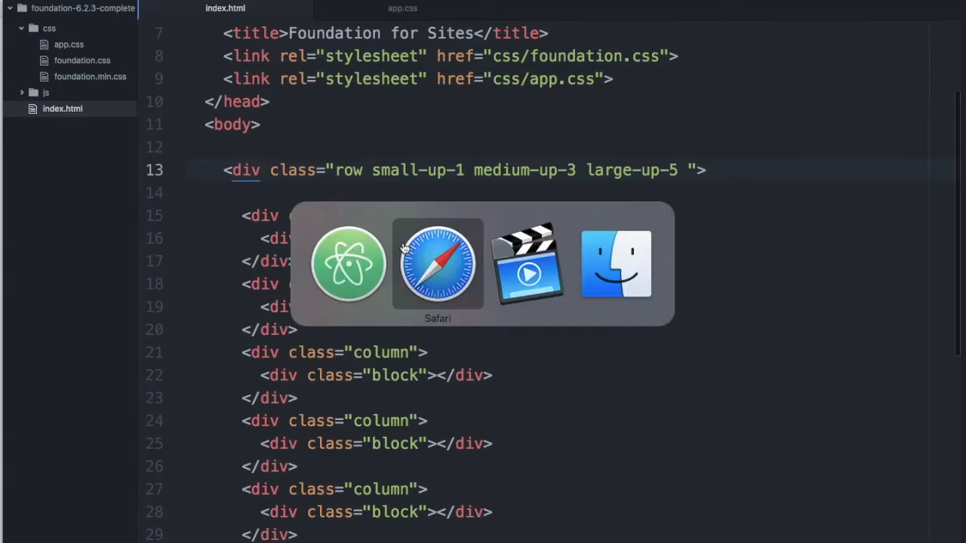
click(438, 263)
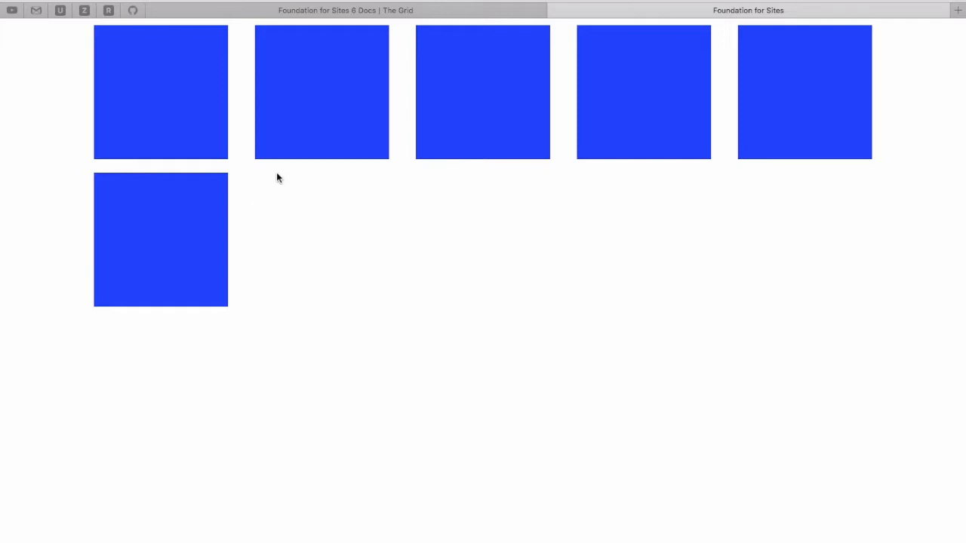
mouse_move(342, 200)
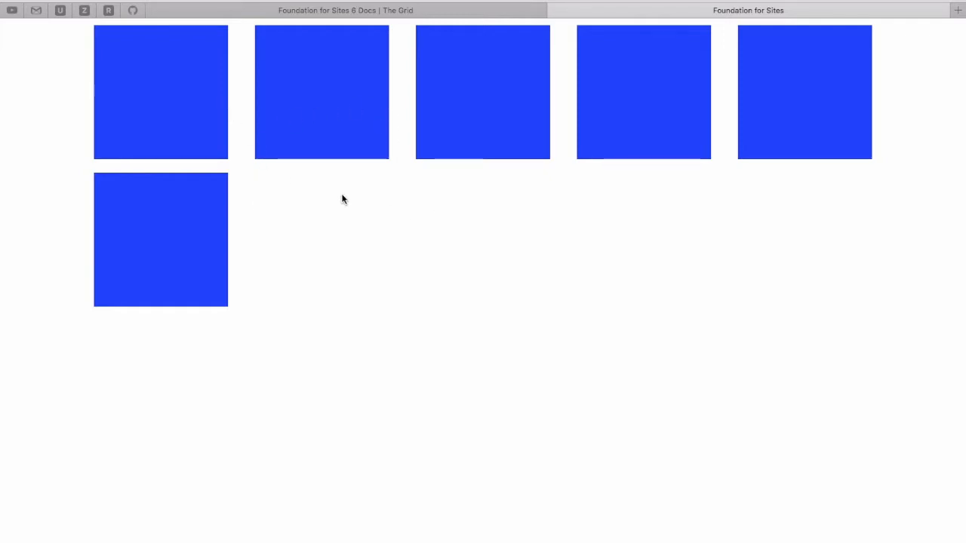
mouse_move(510, 114)
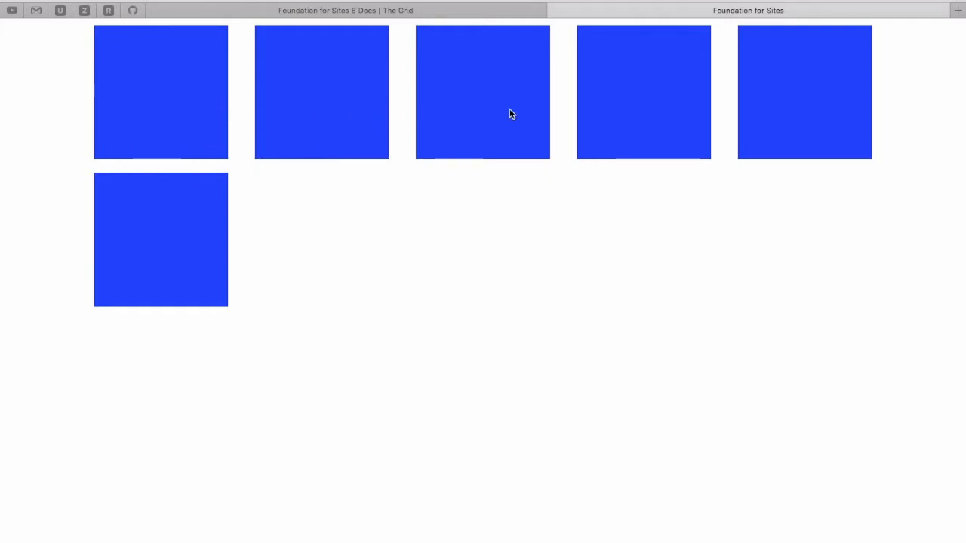
mouse_move(209, 89)
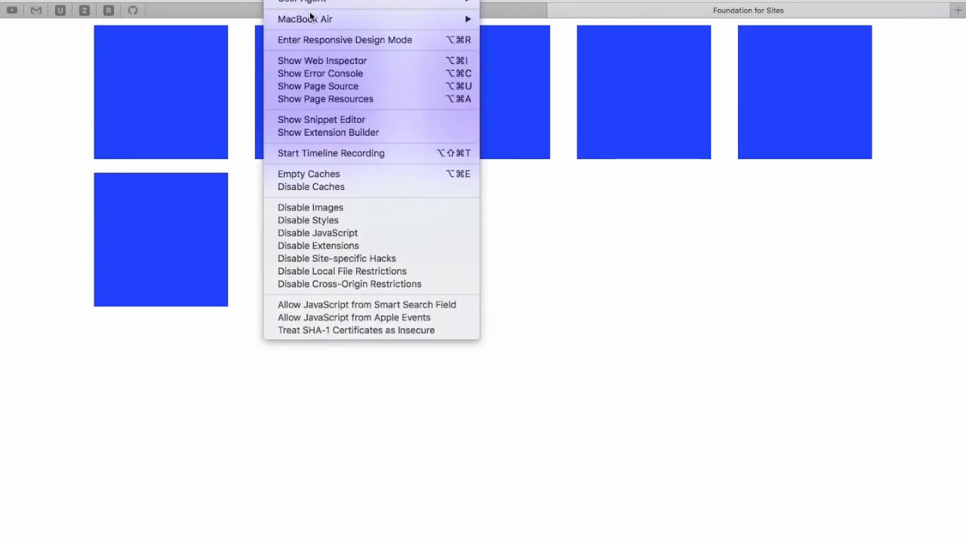
- Preview the grid in Responsive Design Mode at 1366×768, 800×600 and iPhone 5s
click(344, 39)
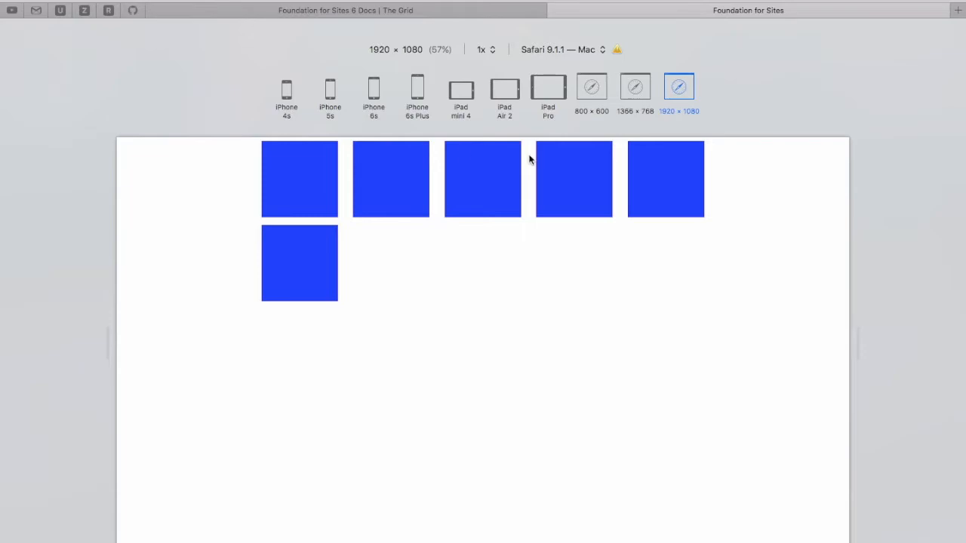
click(634, 86)
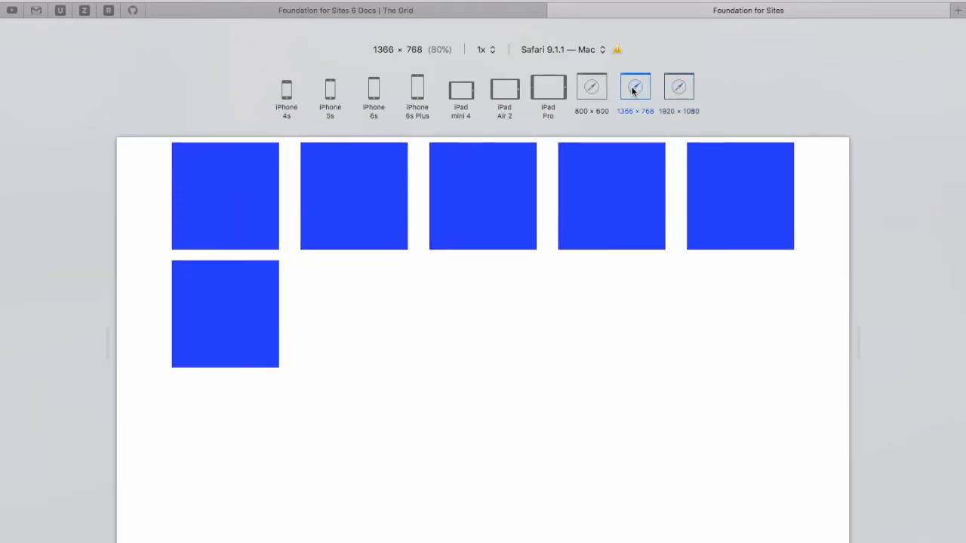
click(590, 86)
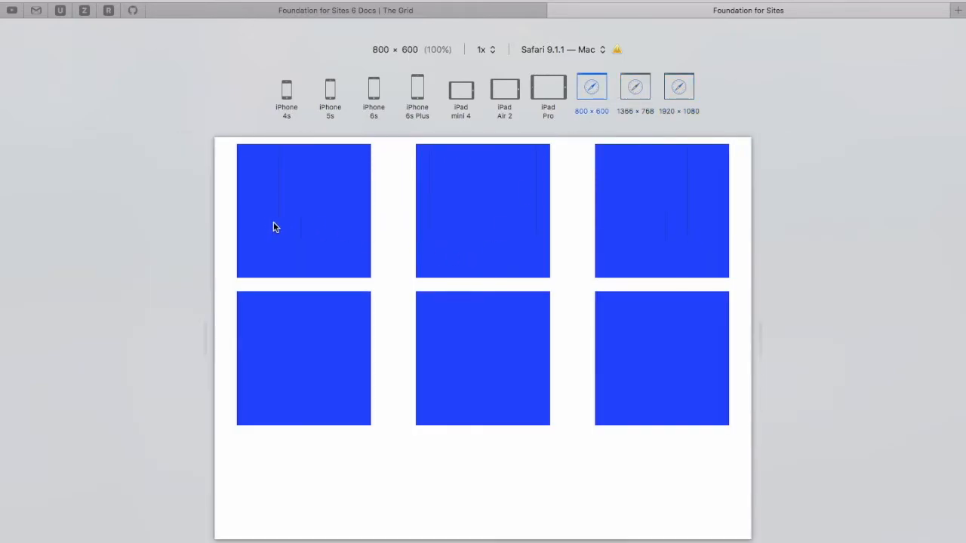
mouse_move(282, 247)
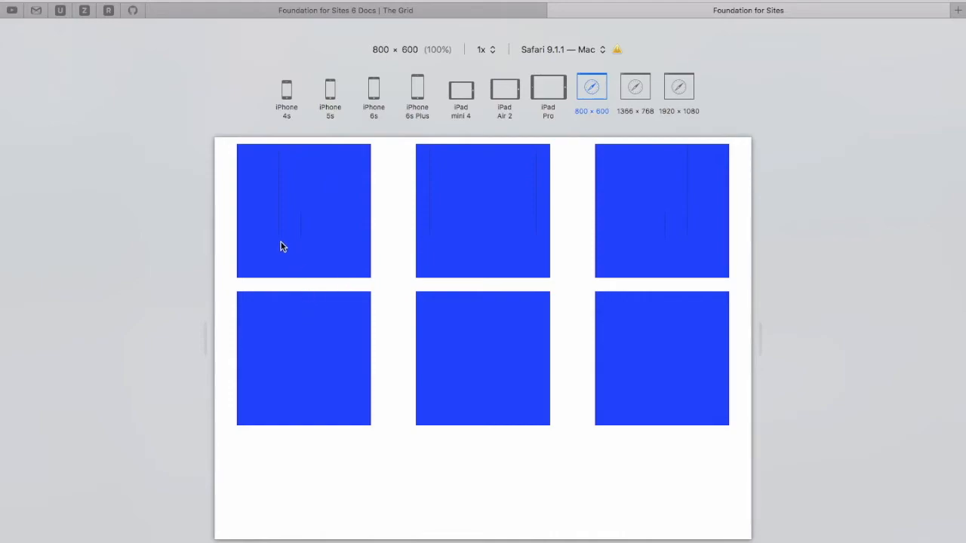
mouse_move(464, 341)
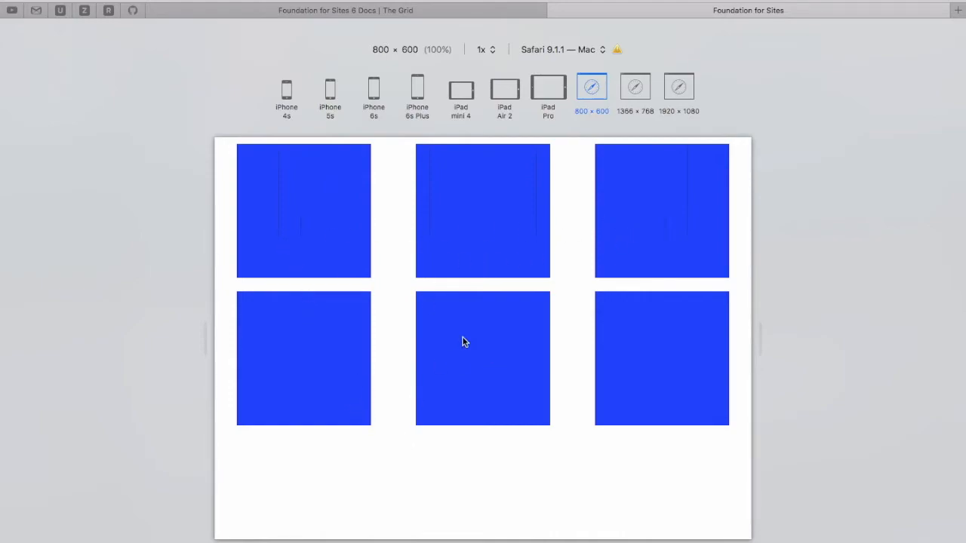
mouse_move(332, 83)
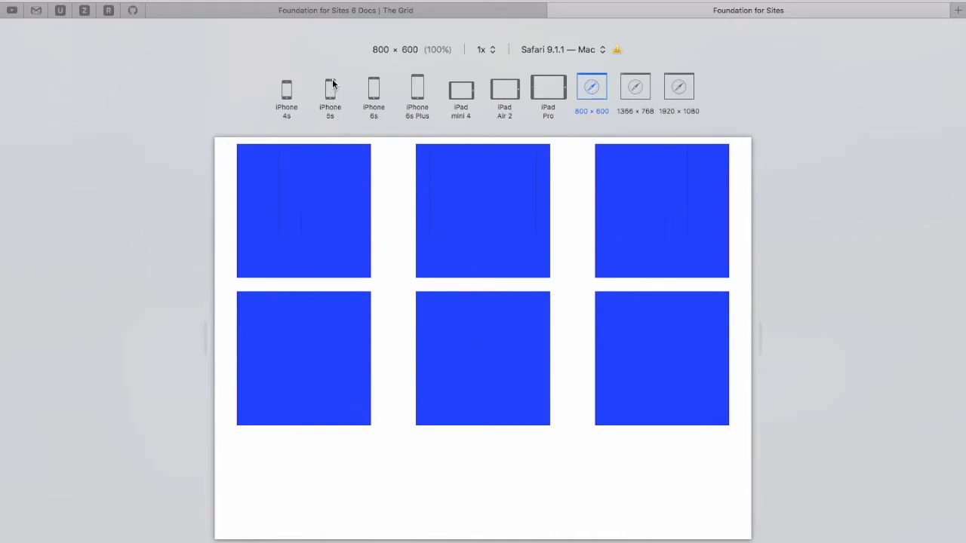
click(330, 90)
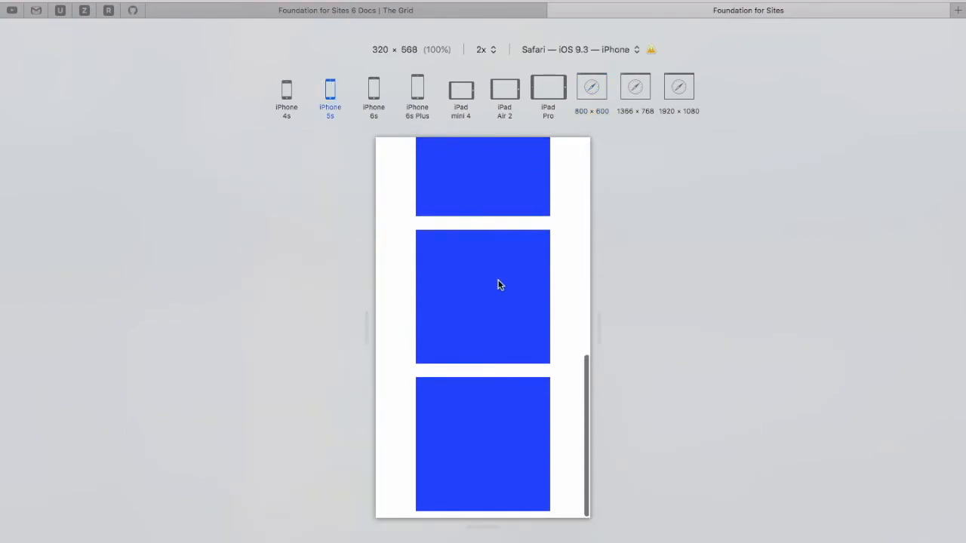
scroll(up, 3)
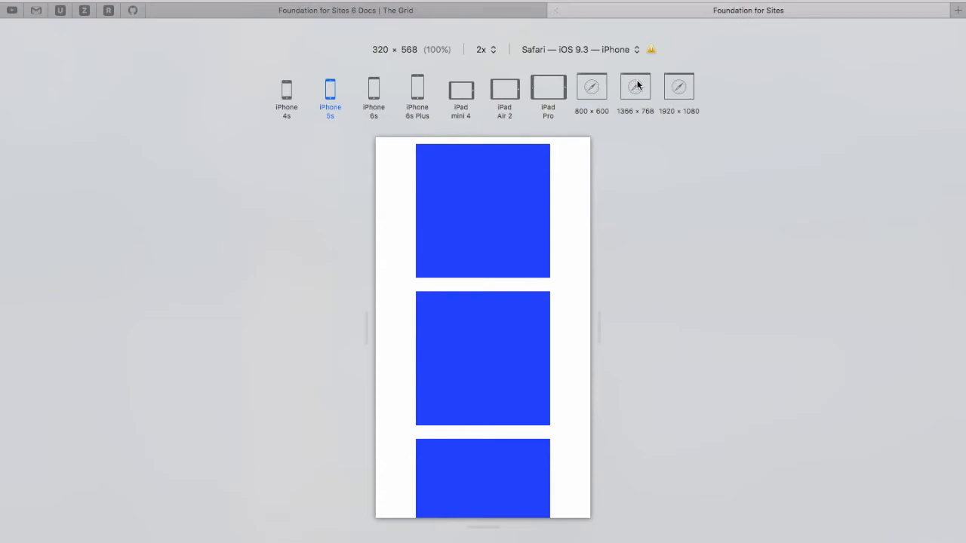
click(677, 86)
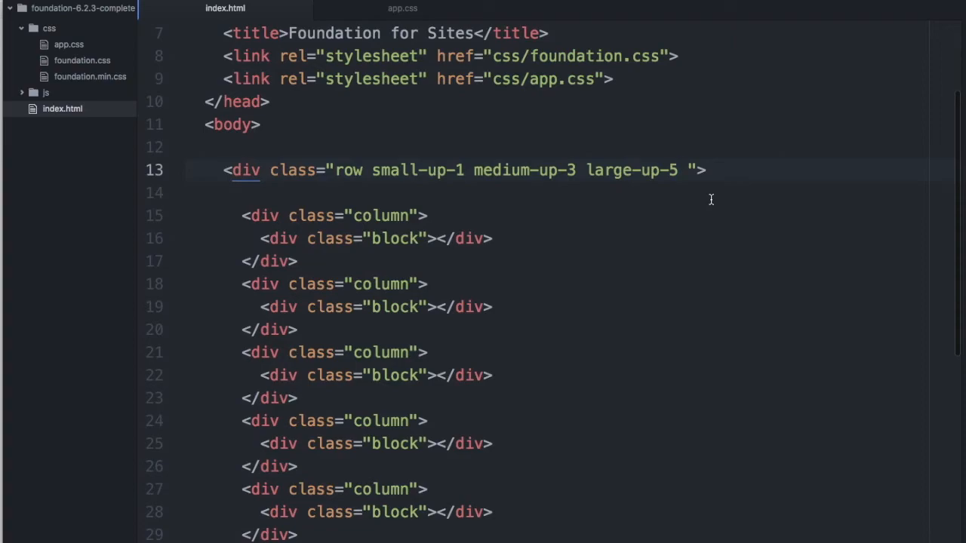
- Change the row's large-up-5 class to large-up-12
click(678, 170)
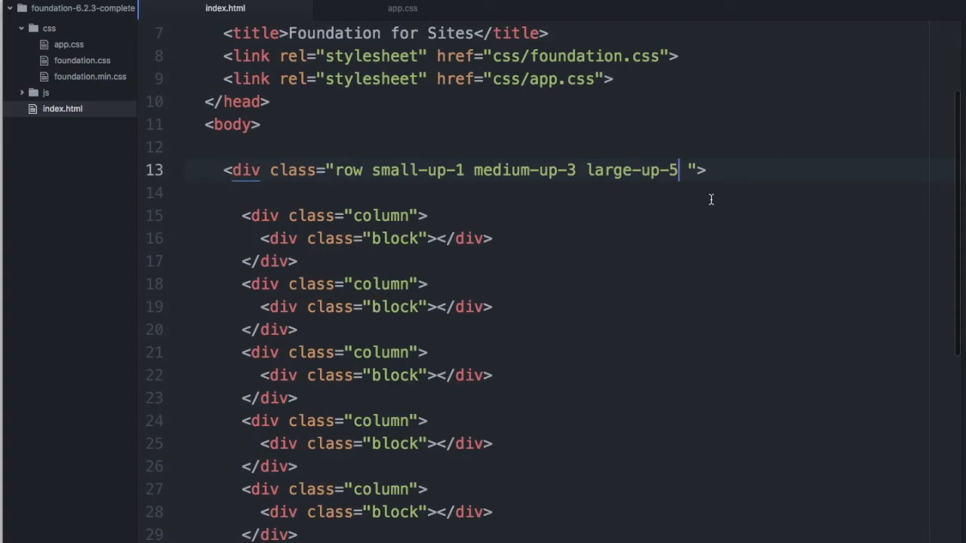
text(12)
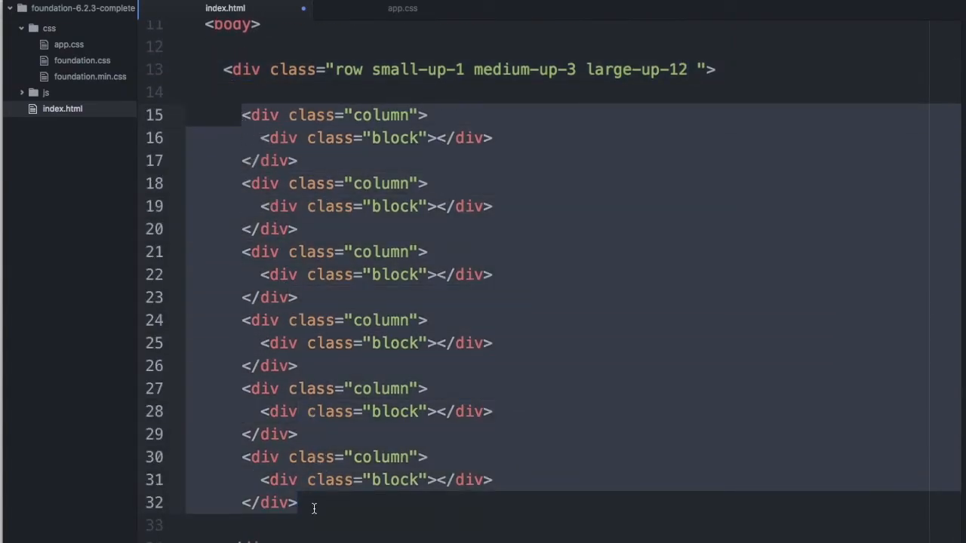
scroll(down, 3)
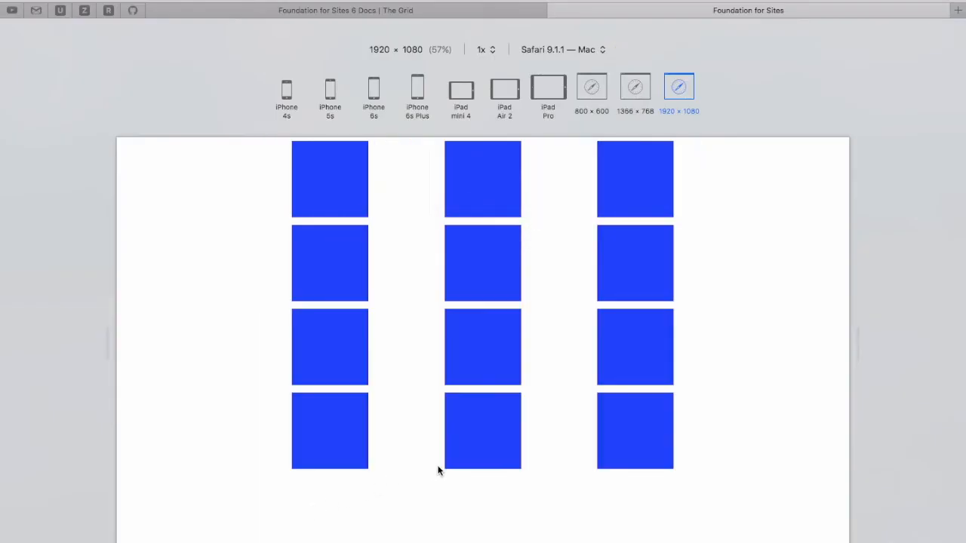
mouse_move(566, 200)
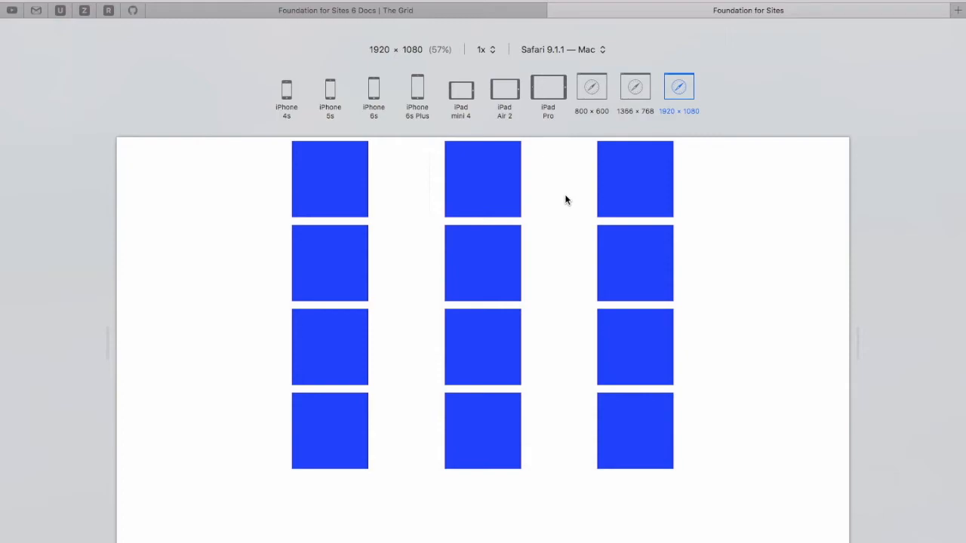
mouse_move(565, 146)
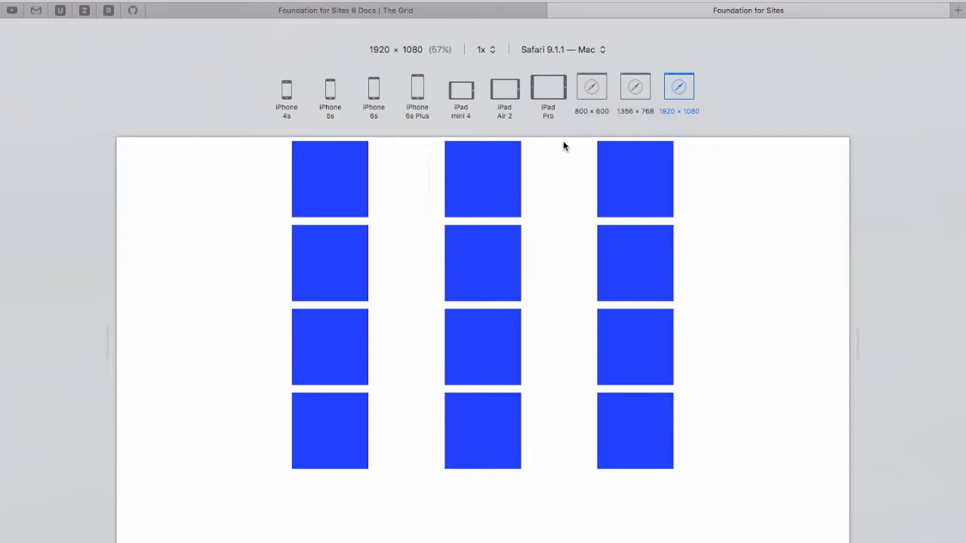
mouse_move(492, 218)
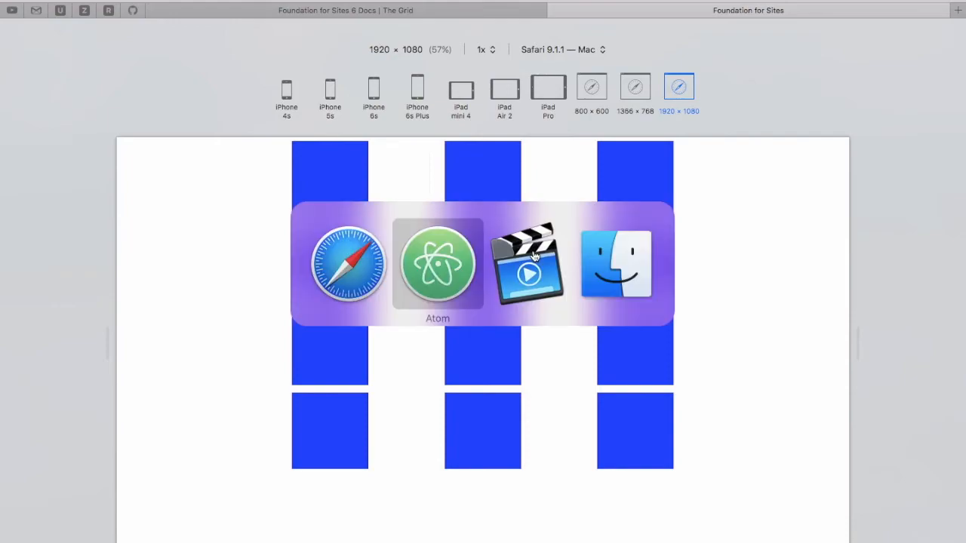
- Leave the 1920×1080 preview of twelve blocks and return to index.html in Atom
click(437, 264)
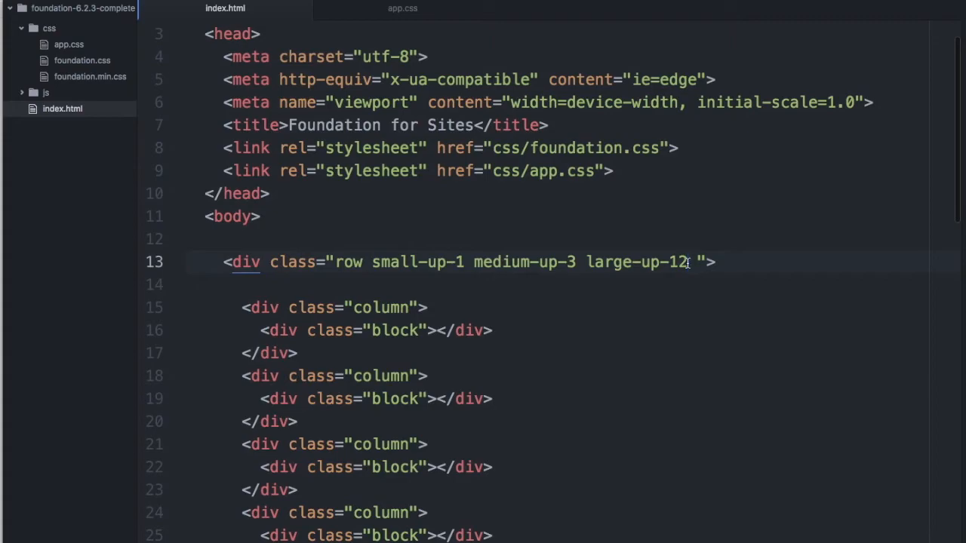
- Replace large-up-12 with large-up-8 on the row div
text(8)
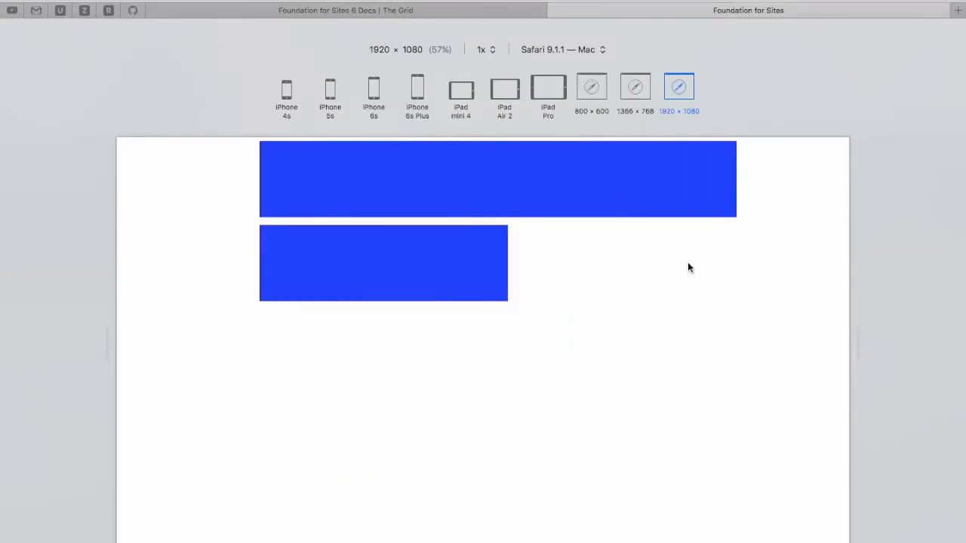
mouse_move(272, 185)
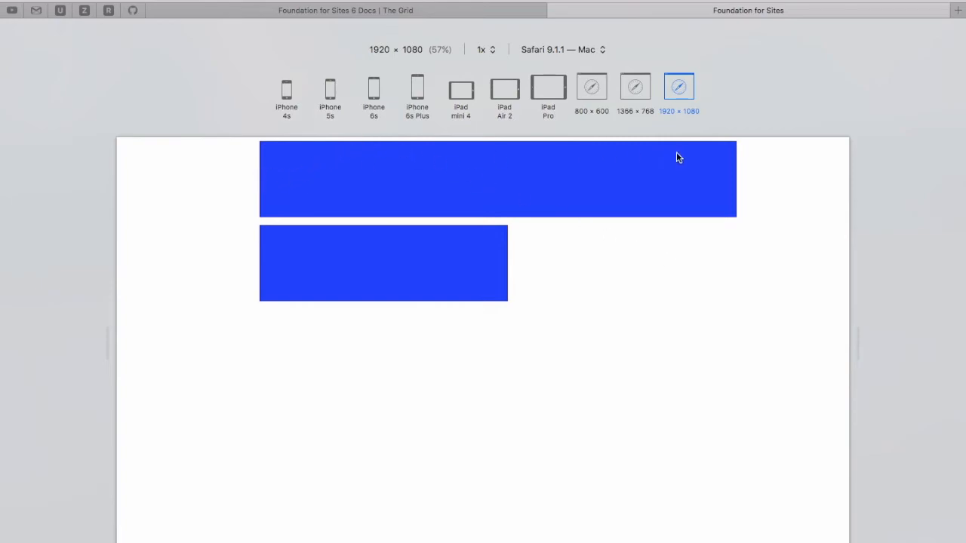
mouse_move(273, 268)
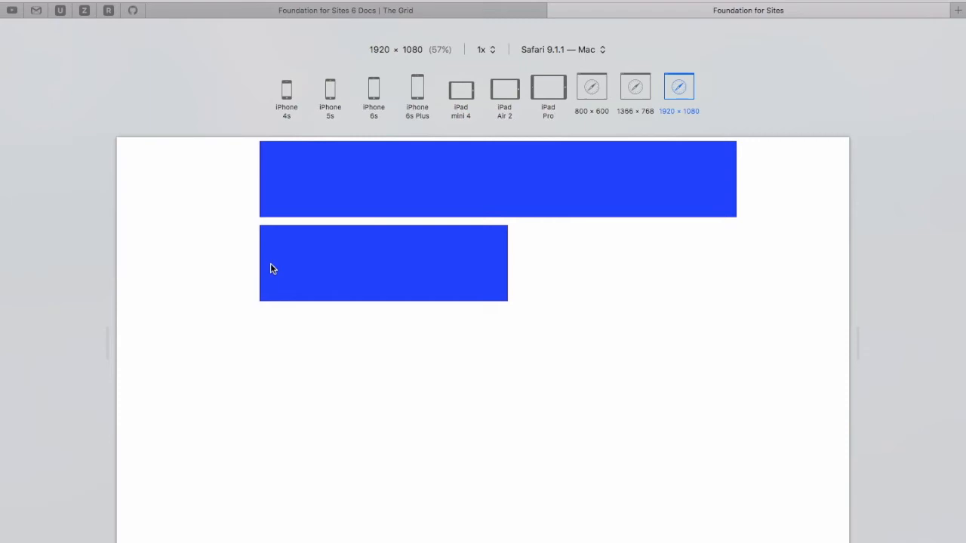
mouse_move(247, 277)
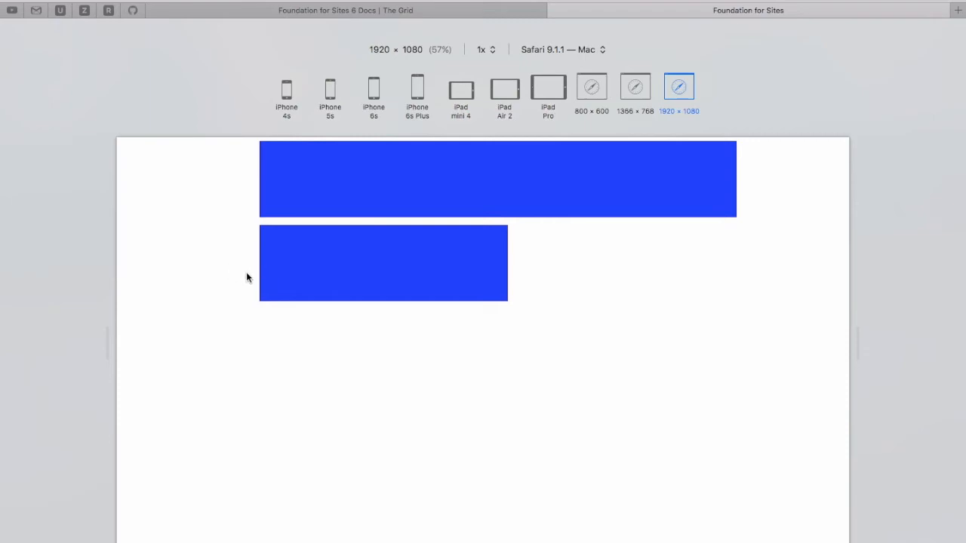
mouse_move(425, 161)
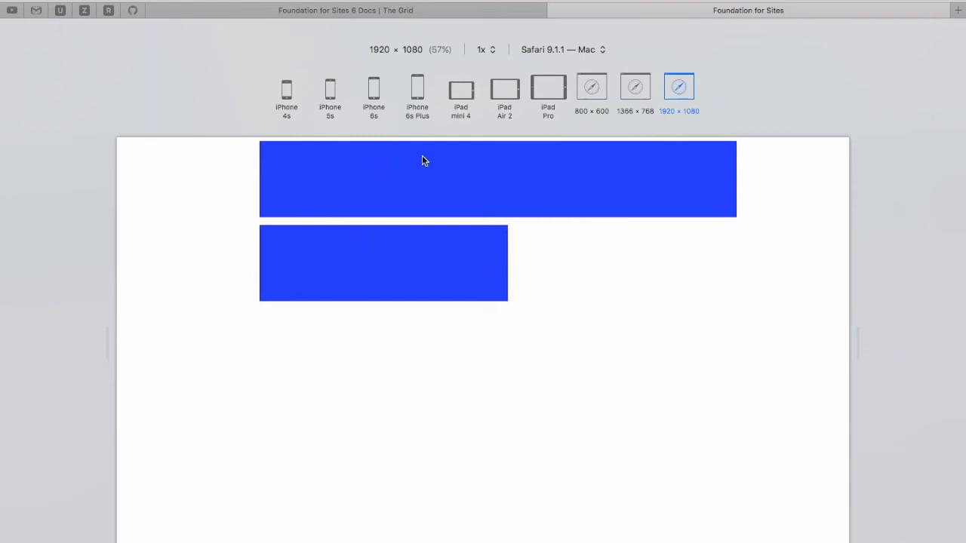
mouse_move(344, 177)
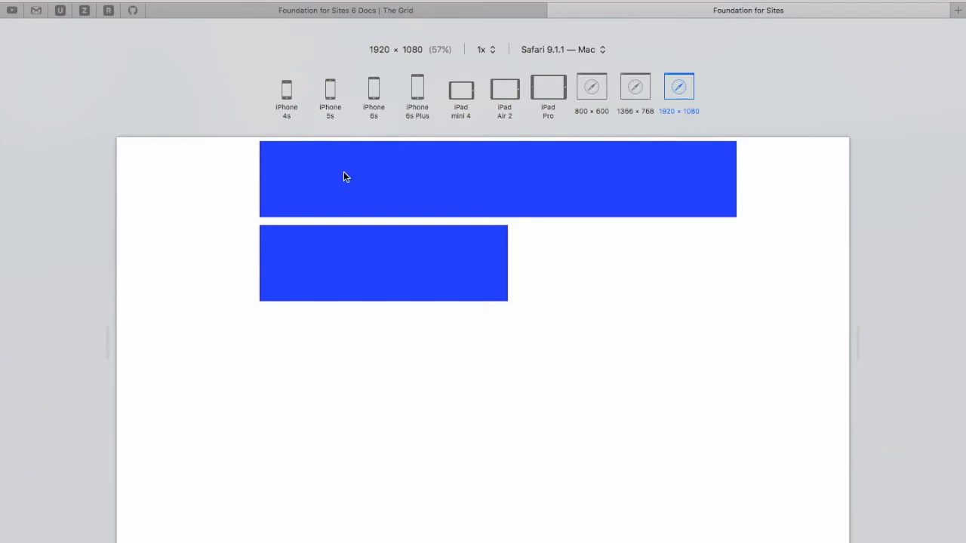
mouse_move(359, 187)
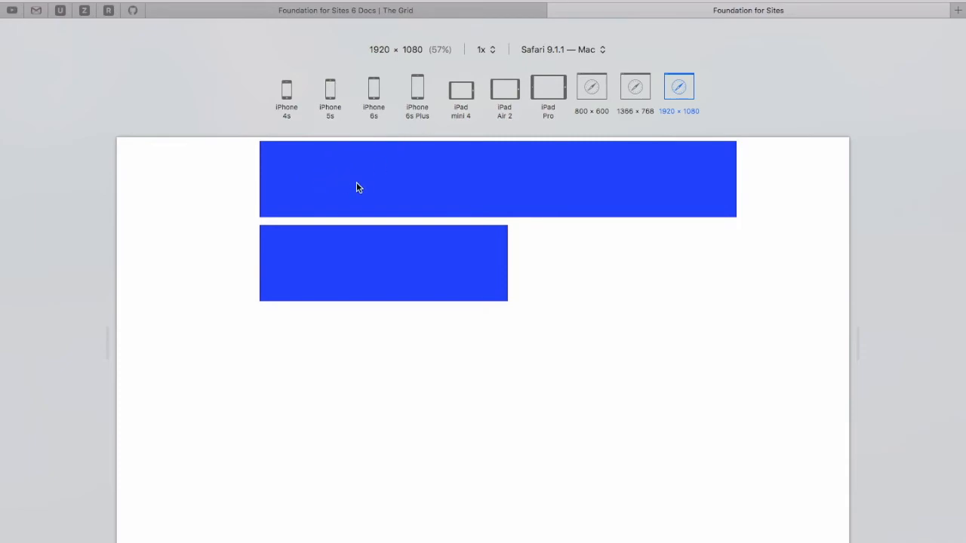
mouse_move(280, 186)
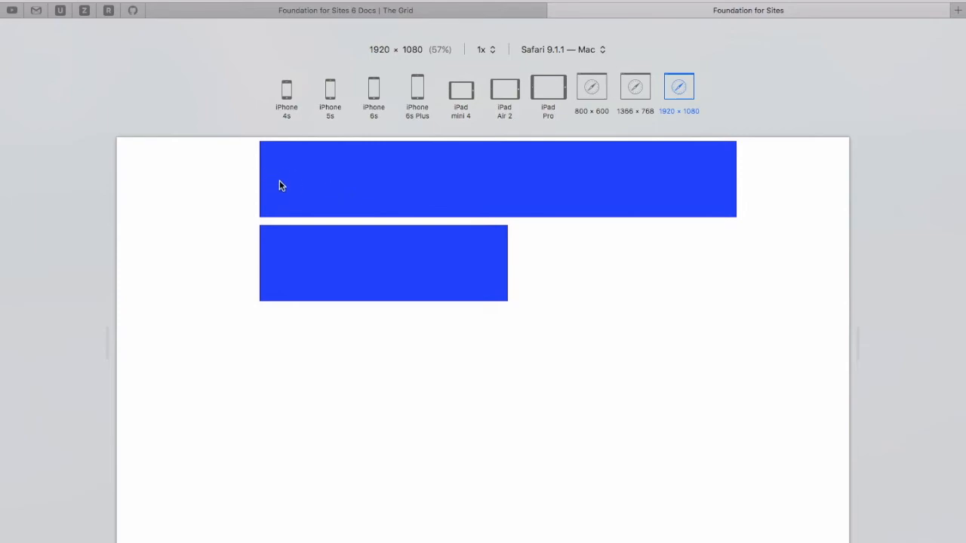
mouse_move(325, 194)
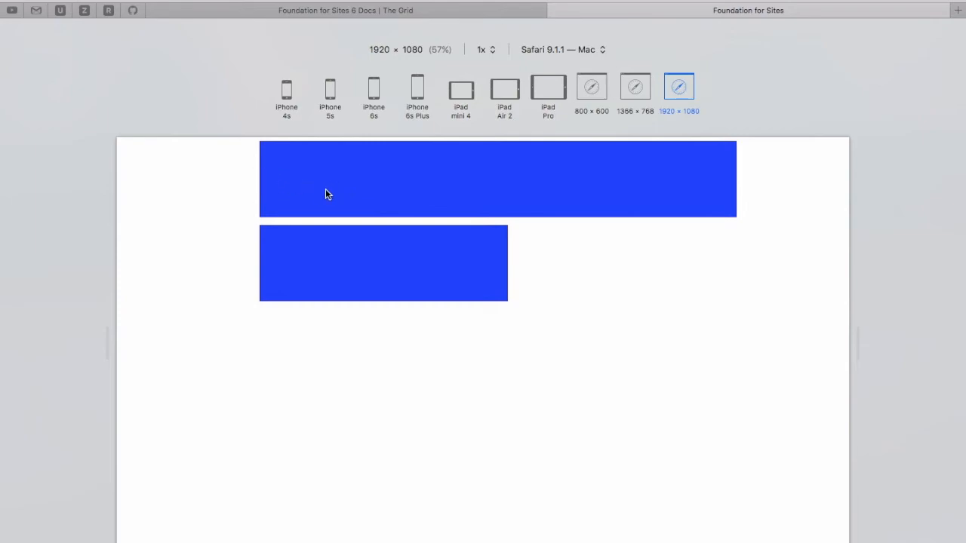
mouse_move(316, 190)
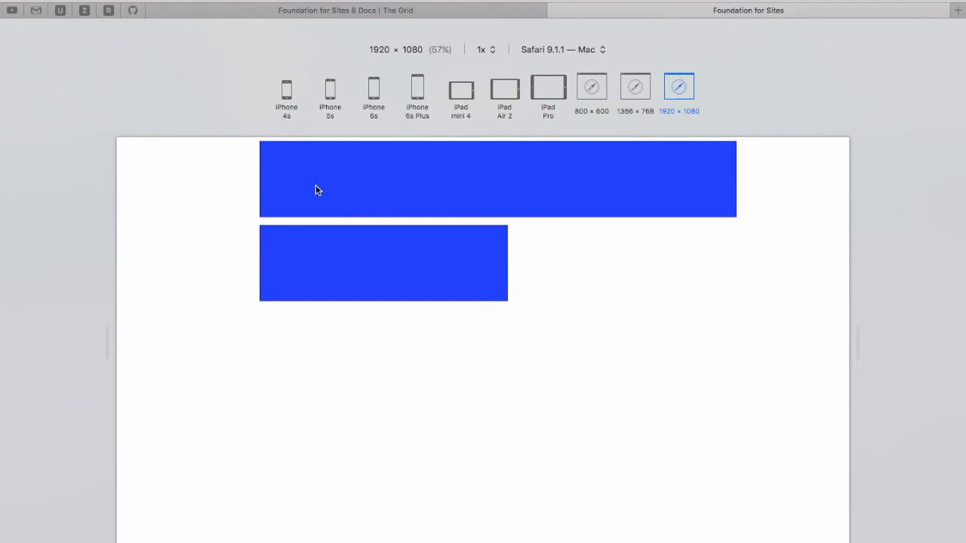
mouse_move(706, 178)
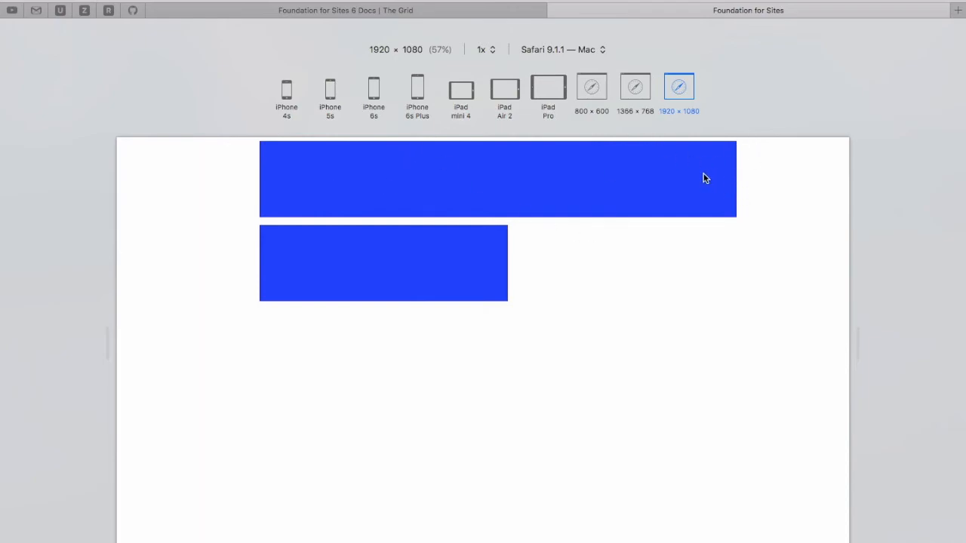
mouse_move(730, 202)
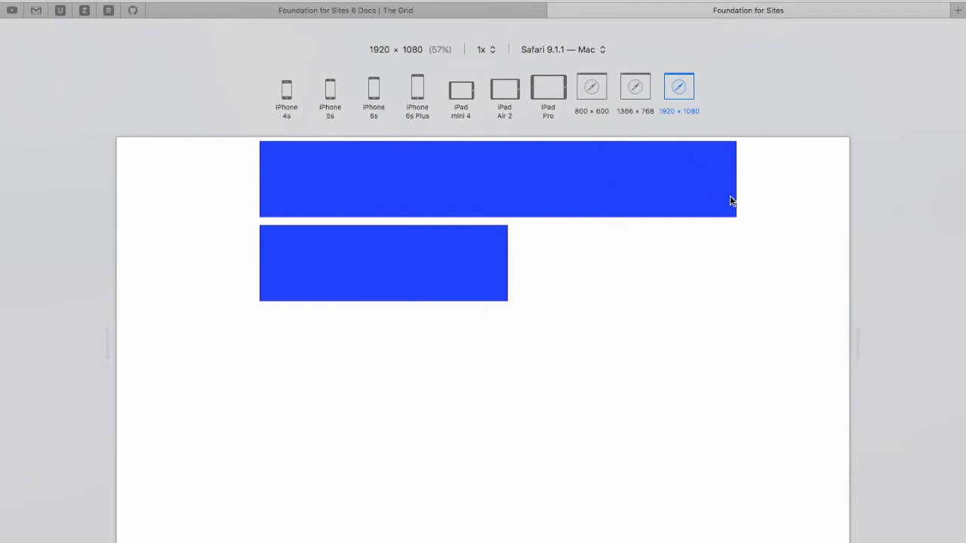
mouse_move(319, 188)
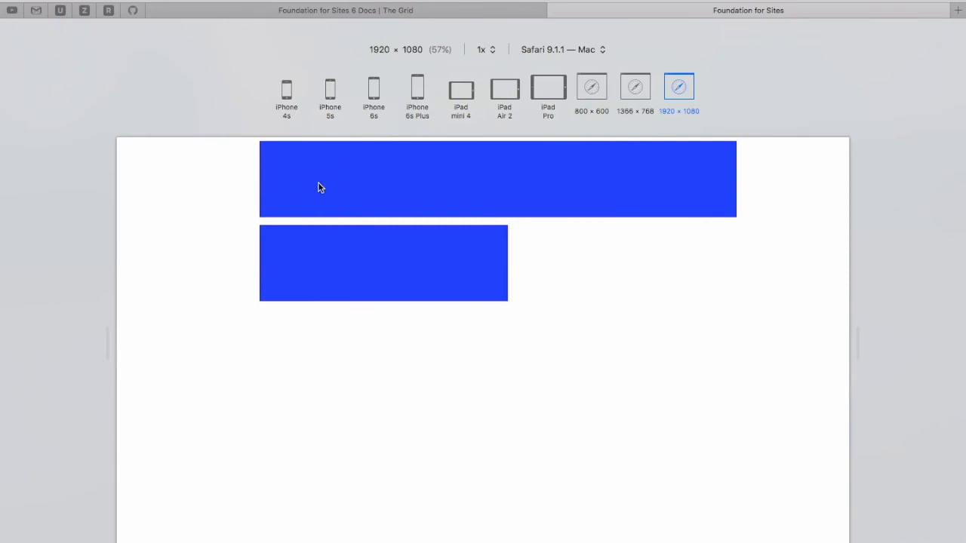
mouse_move(262, 178)
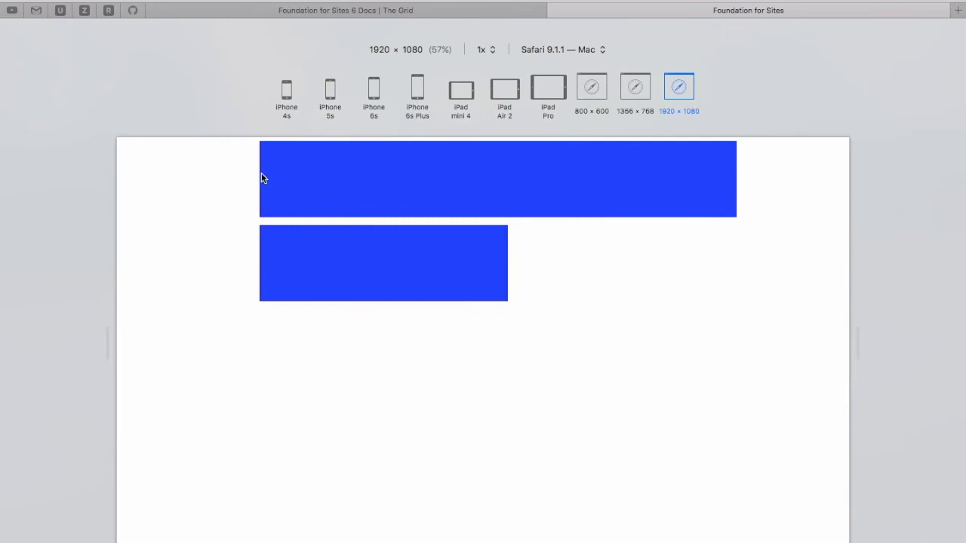
mouse_move(275, 183)
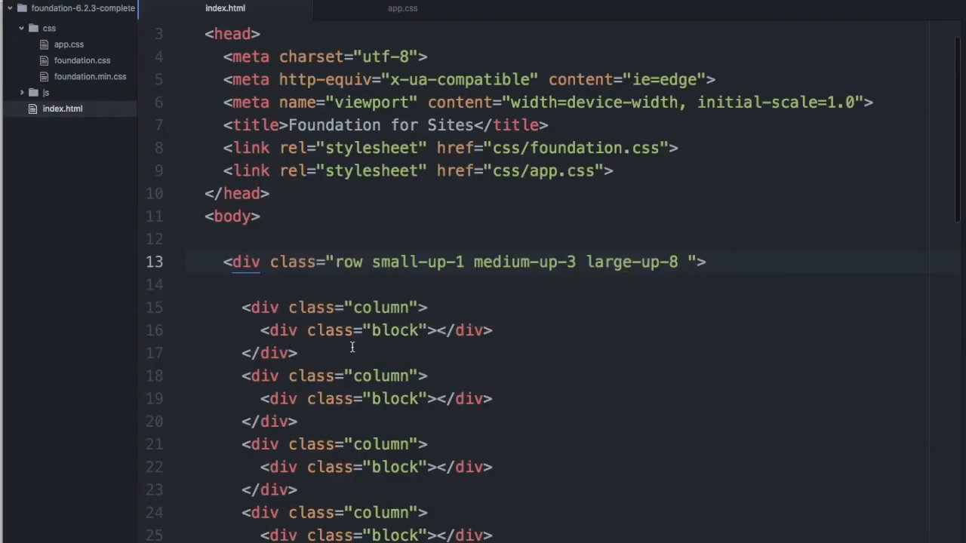
- Add the 'expanded' row class, then preview the grid at 800×600 and iPhone 5s
text(expanded)
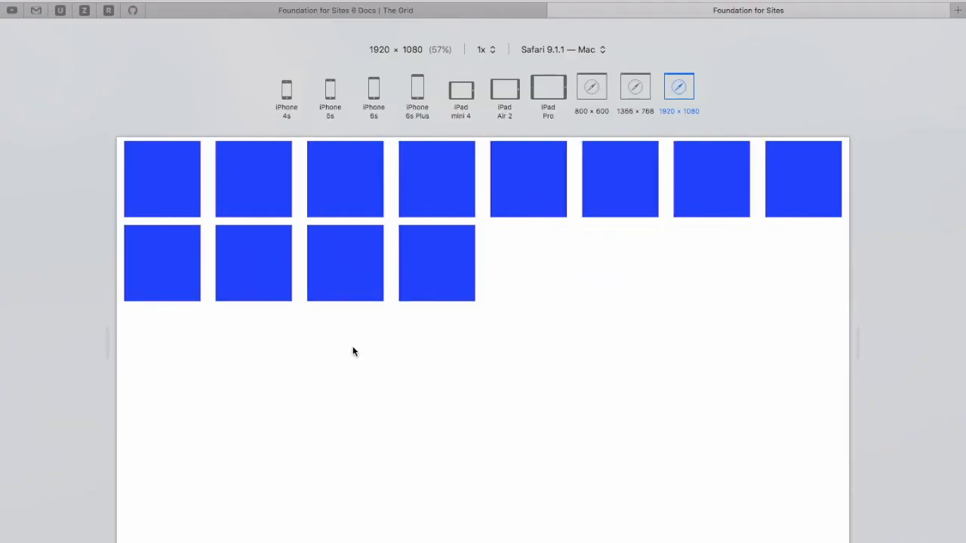
mouse_move(174, 188)
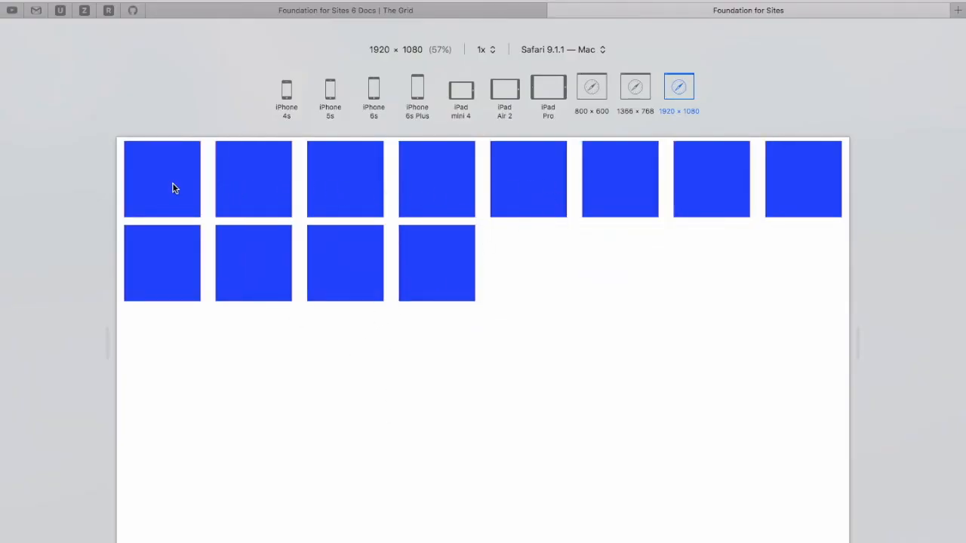
mouse_move(255, 219)
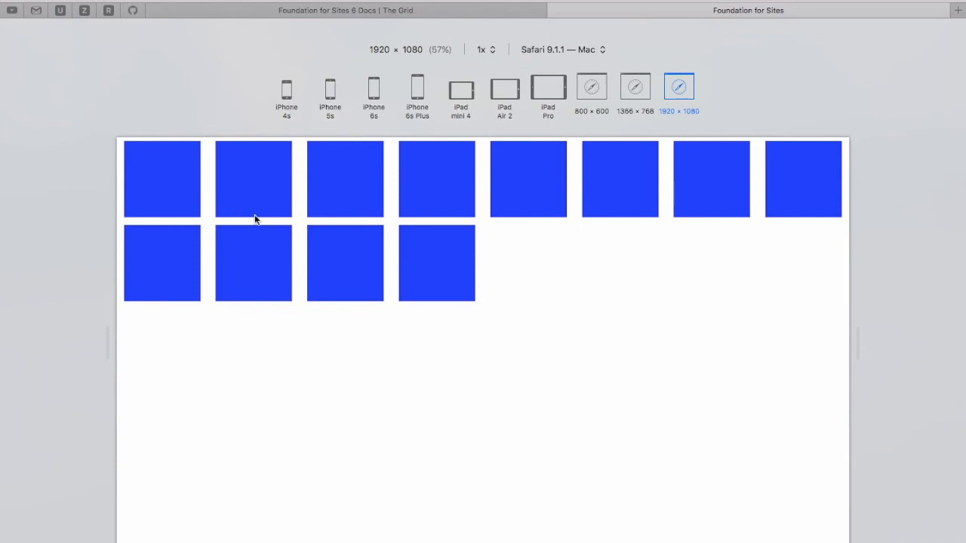
mouse_move(285, 166)
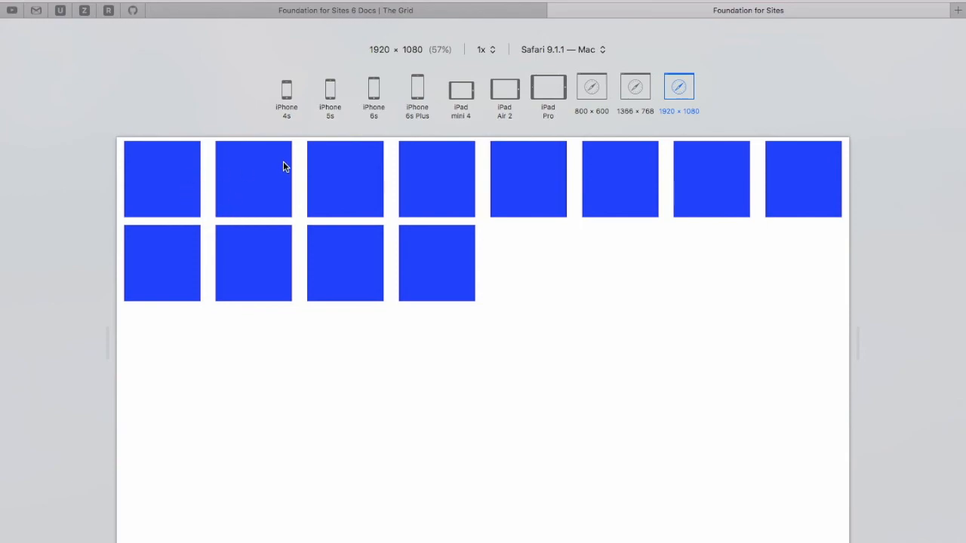
mouse_move(481, 243)
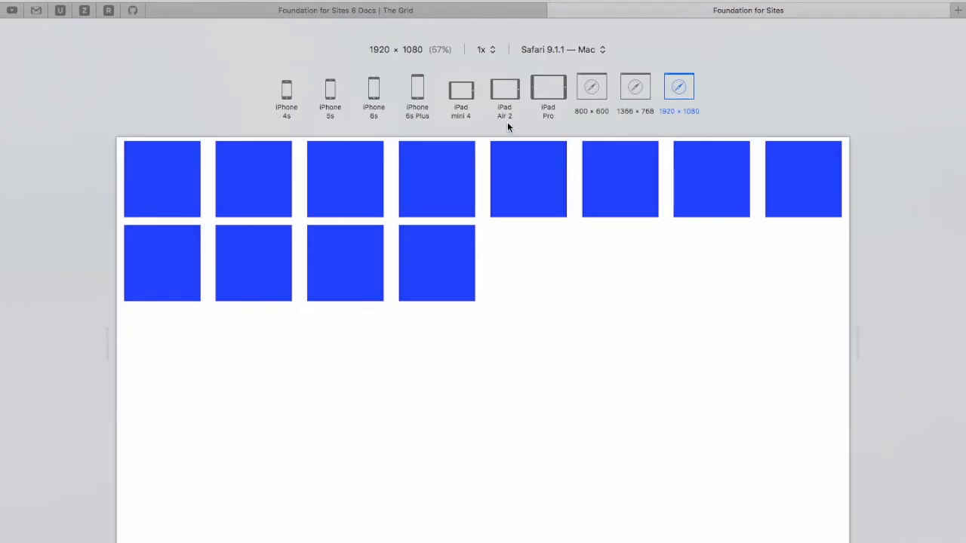
click(592, 86)
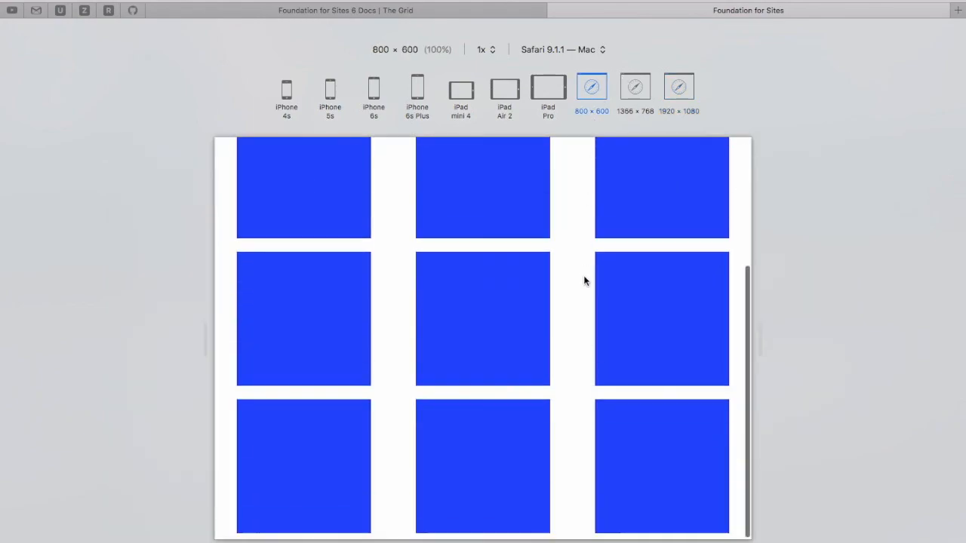
scroll(up, 3)
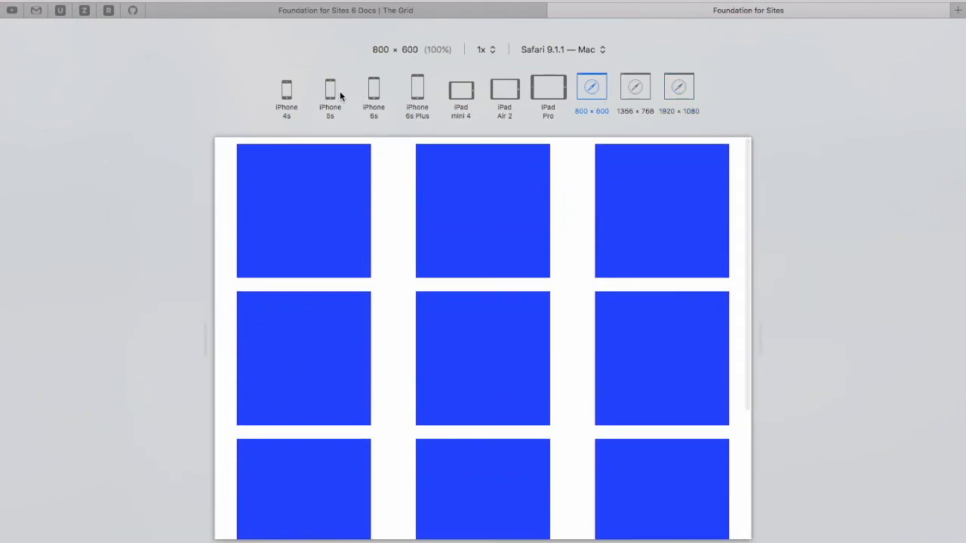
click(330, 87)
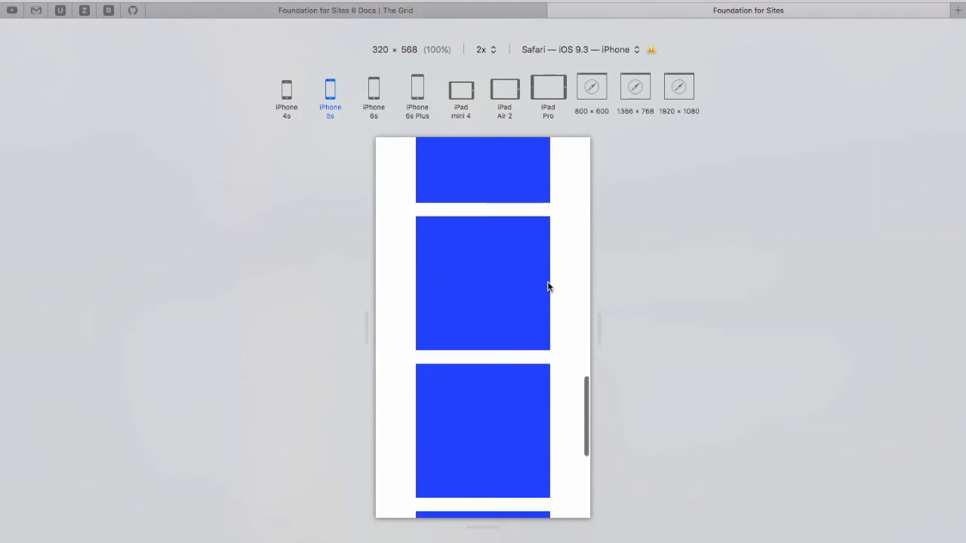
scroll(up, 3)
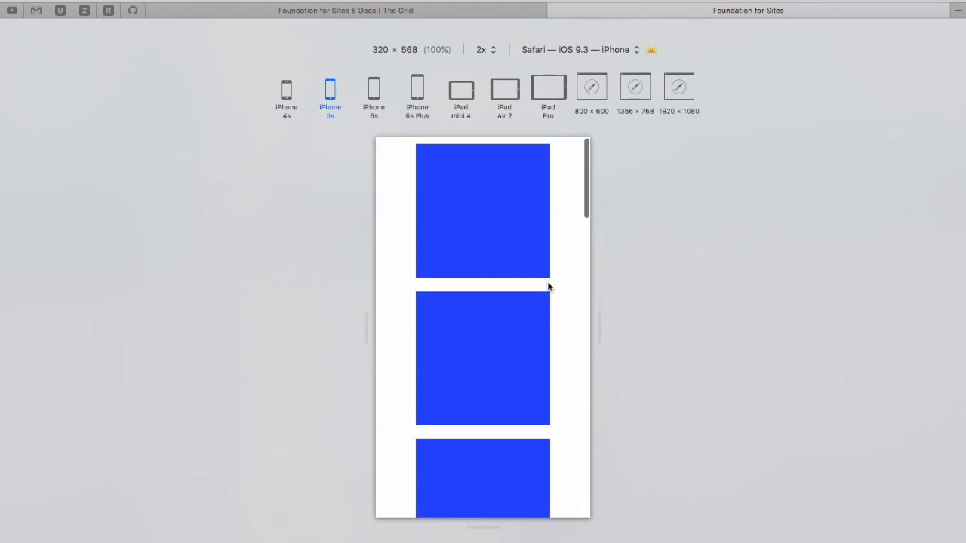